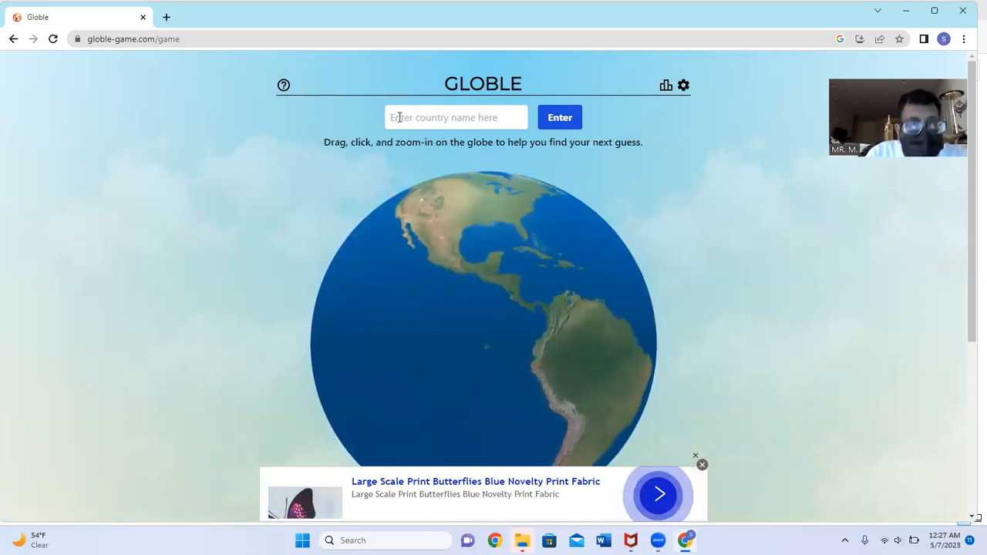
# Submit Globle guesses including India, Italy and the United Kingdom
pyautogui.write('mexi')
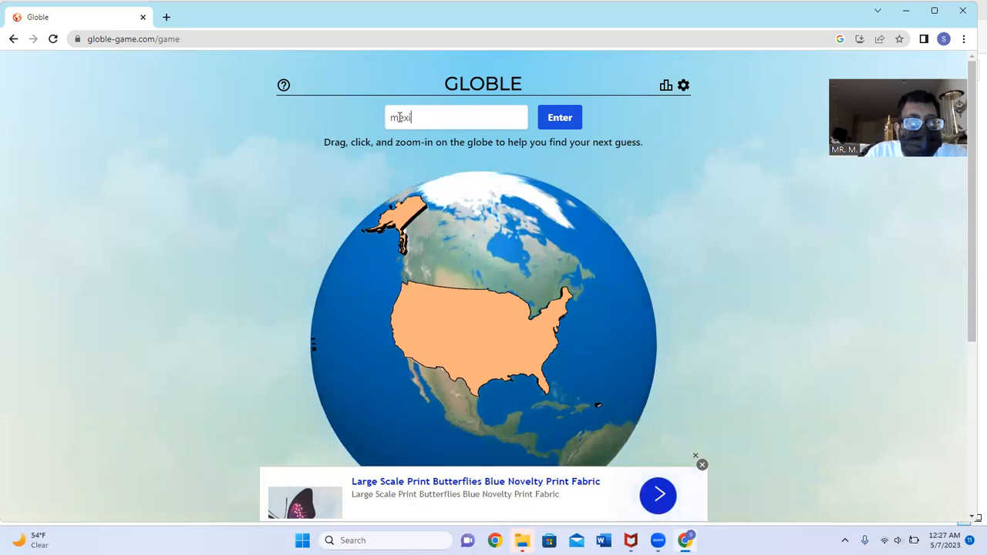
pyautogui.click(560, 117)
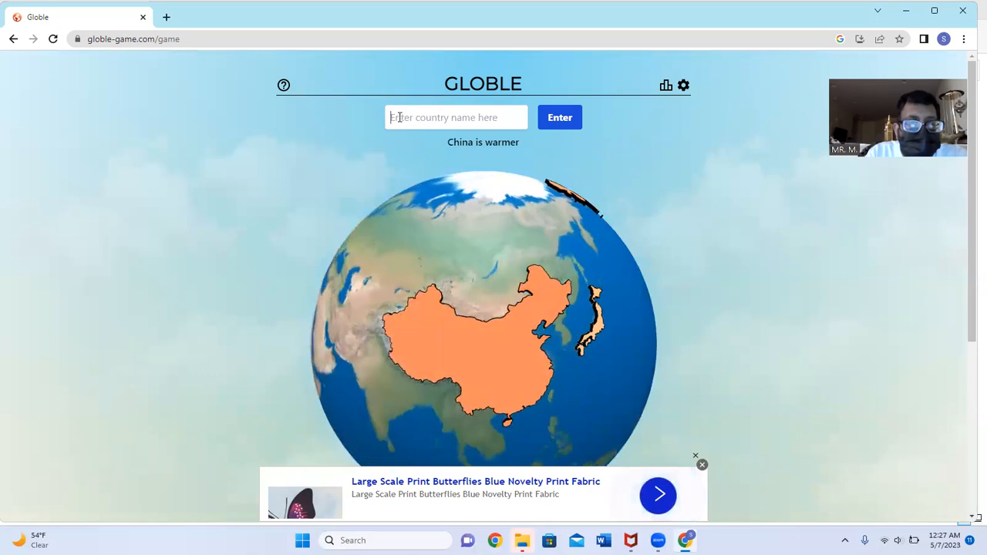
pyautogui.click(560, 117)
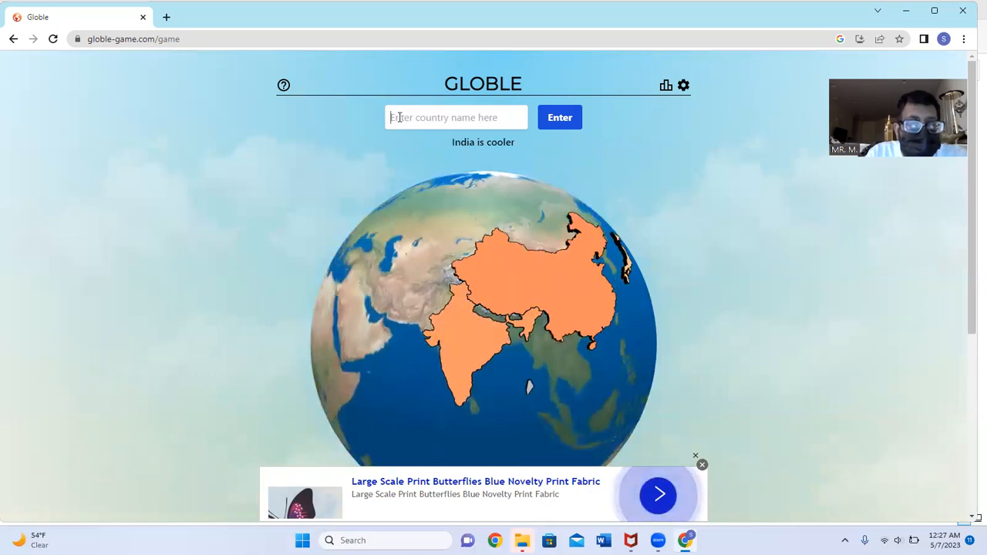
pyautogui.write('oth')
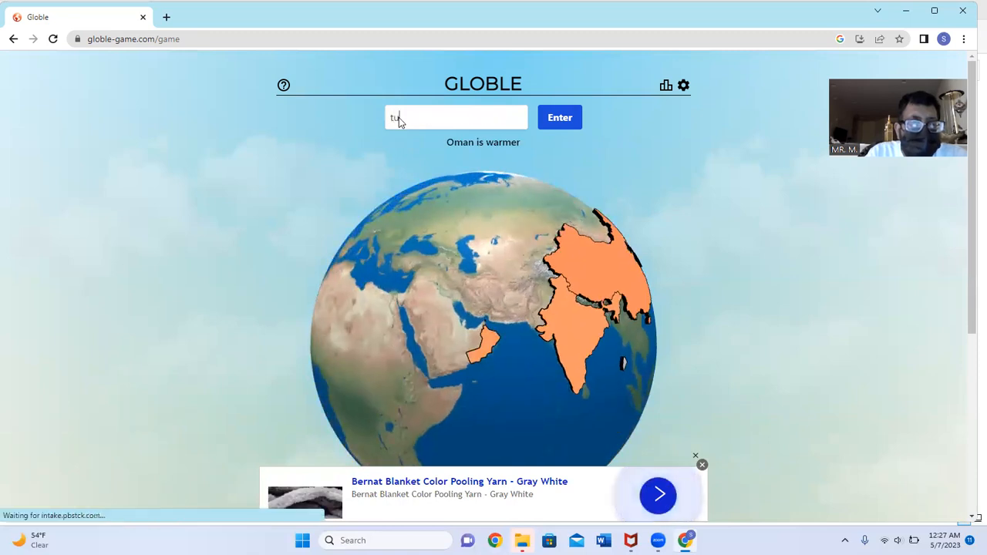
pyautogui.click(559, 117)
pyautogui.write('i')
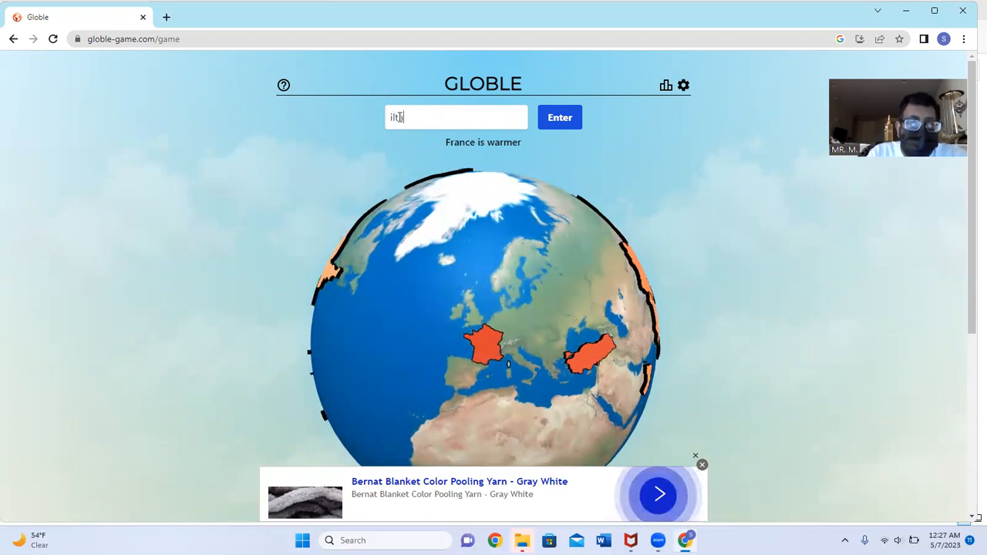
pyautogui.click(558, 117)
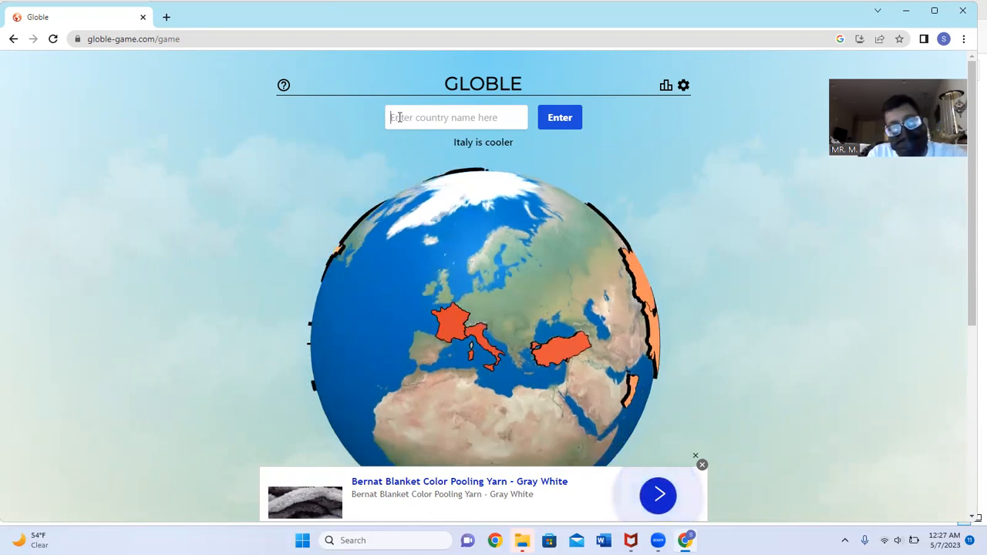
pyautogui.click(560, 118)
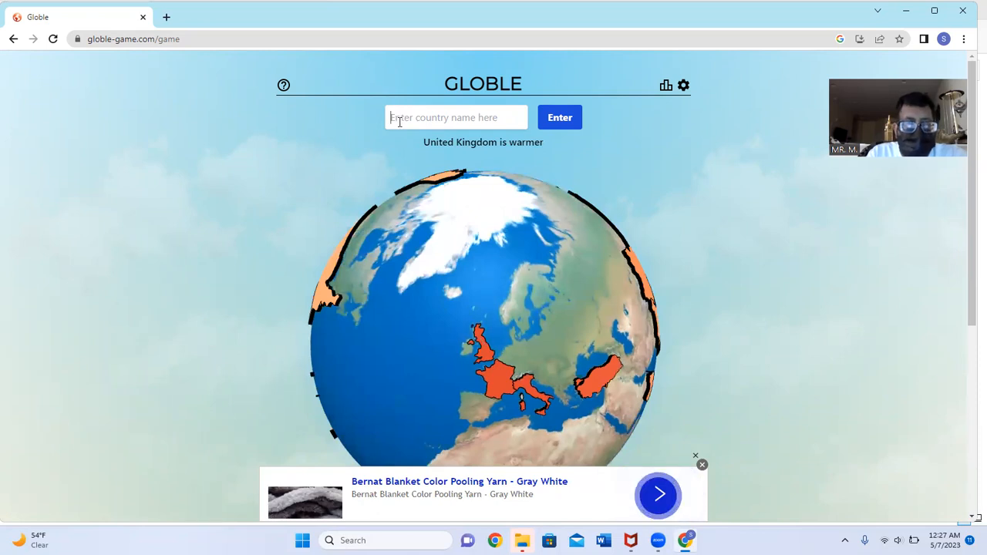
# Guess Iceland, Finland and Sweden
pyautogui.write('iceland')
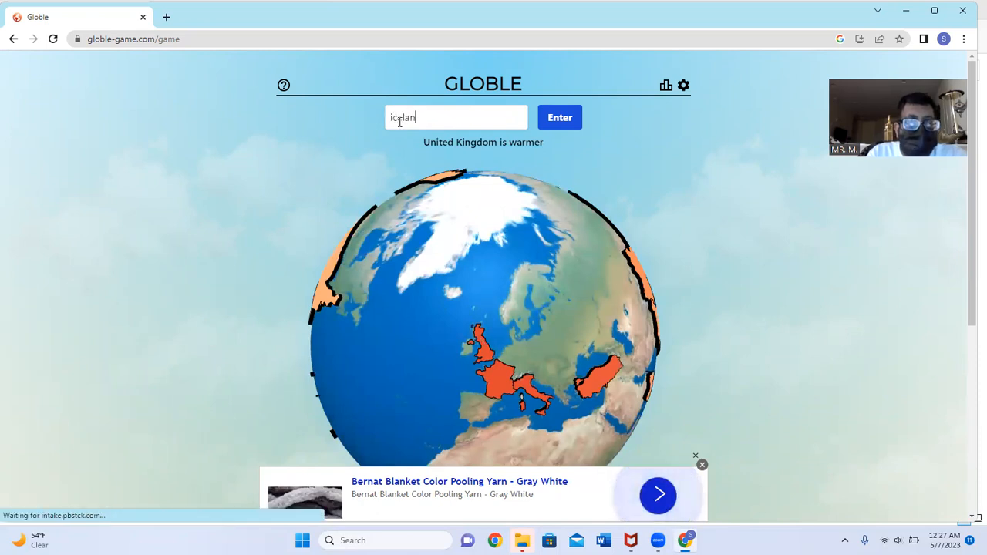
pyautogui.click(560, 117)
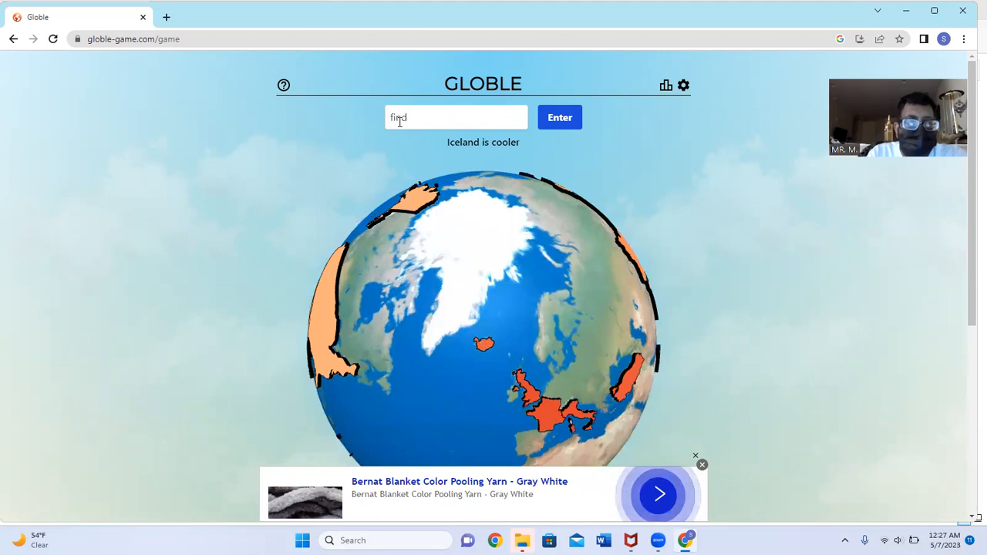
pyautogui.click(560, 117)
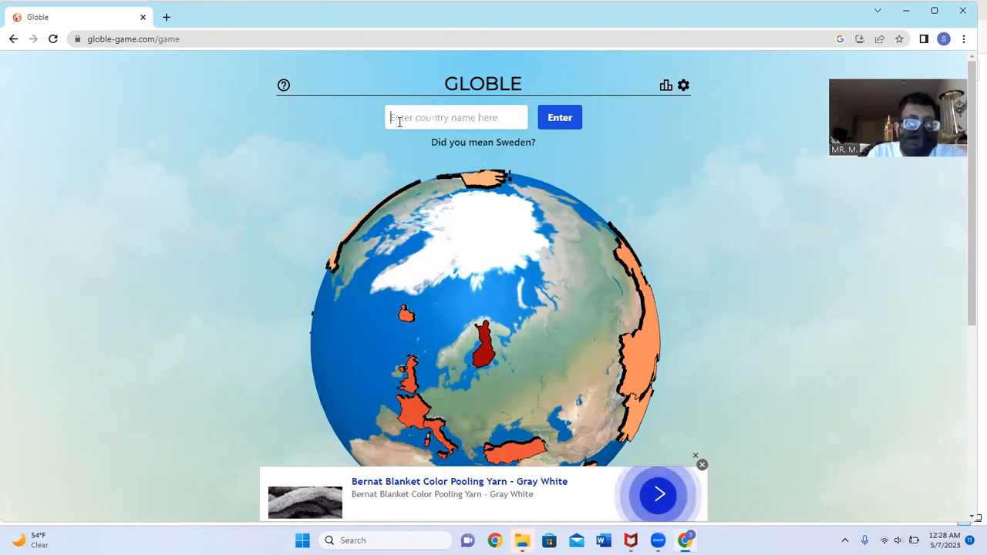
pyautogui.write('swe')
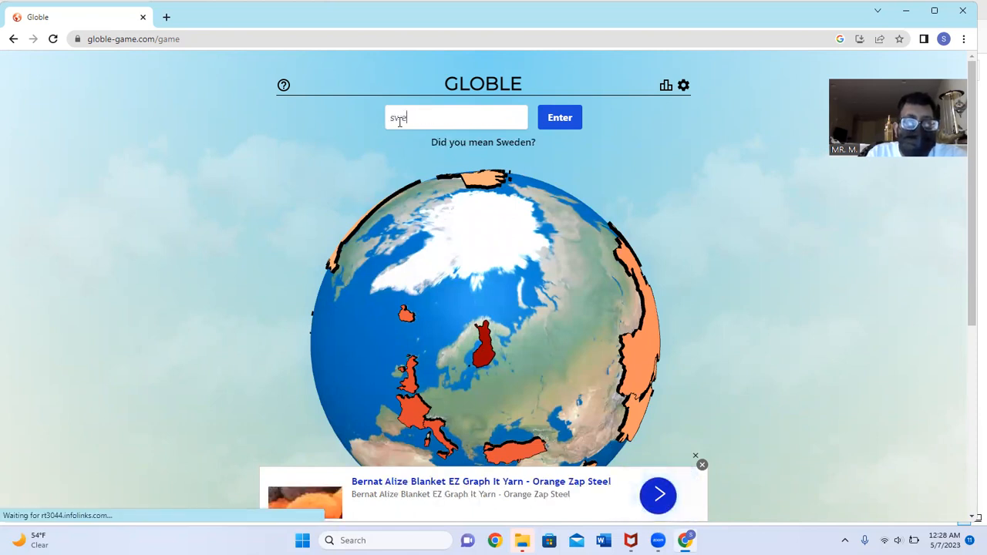
pyautogui.click(560, 117)
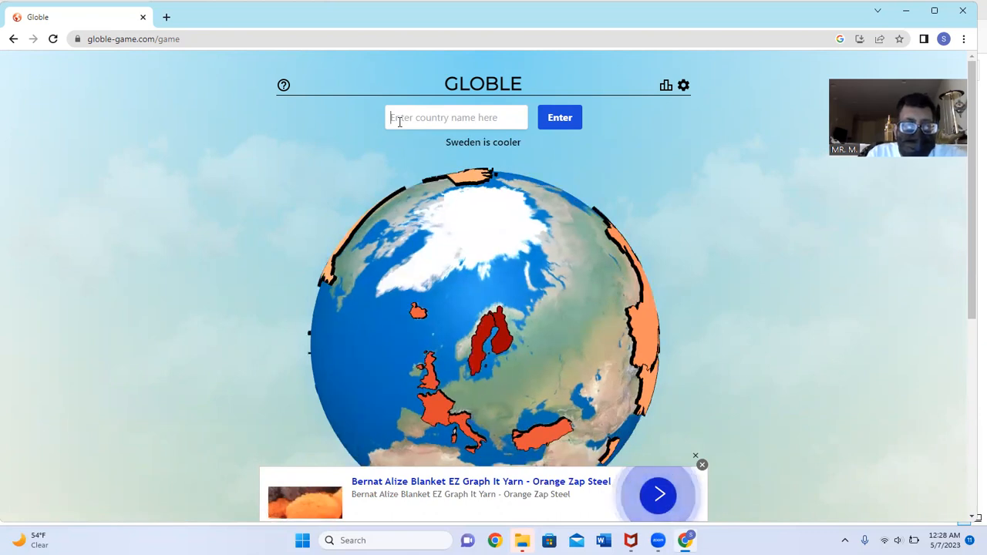
# Guess Denmark, then submit another northern European country
pyautogui.write('denk')
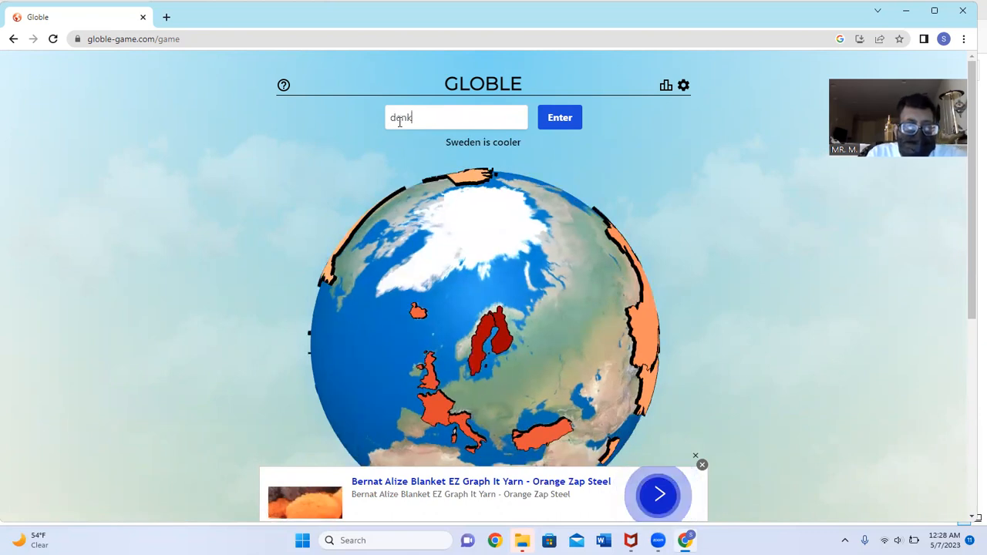
pyautogui.write('m')
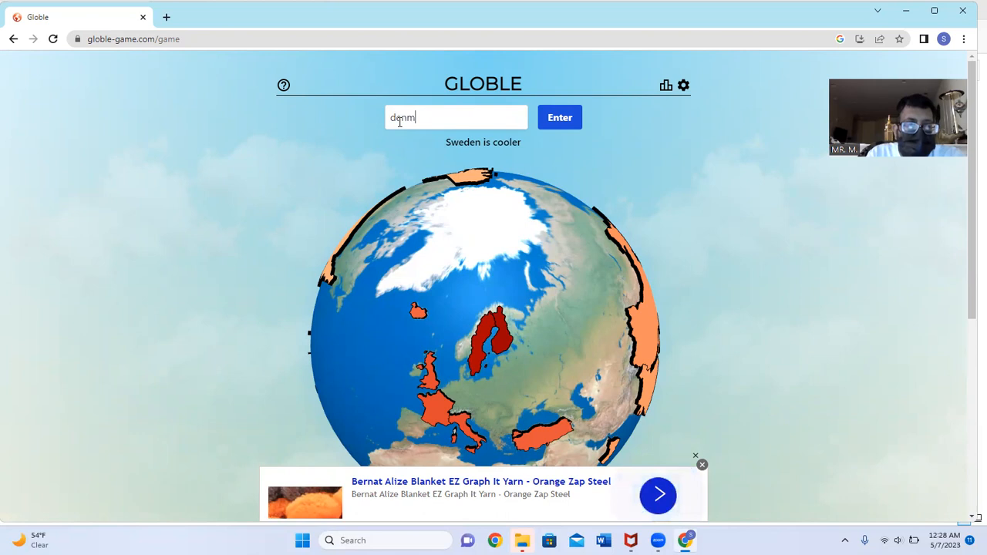
pyautogui.click(558, 117)
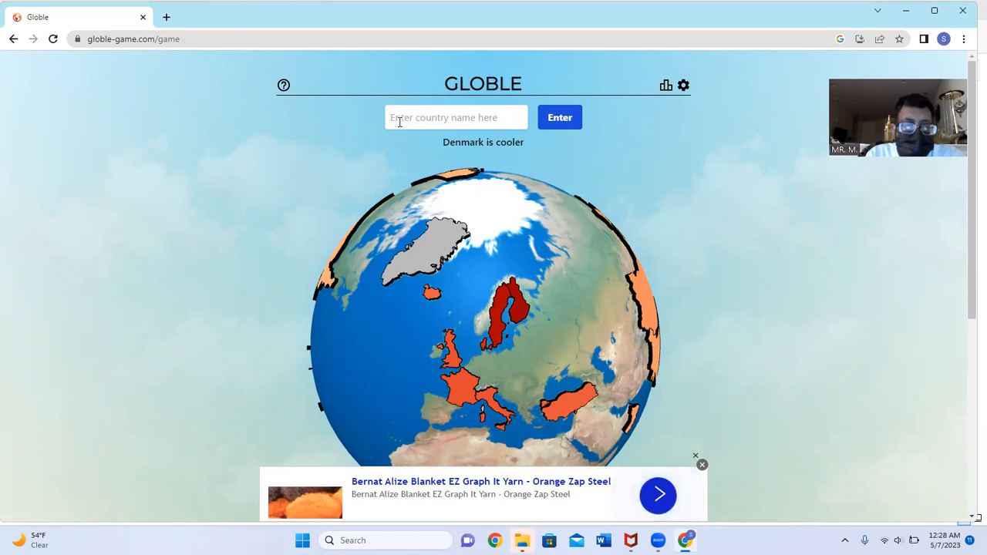
pyautogui.write('ne')
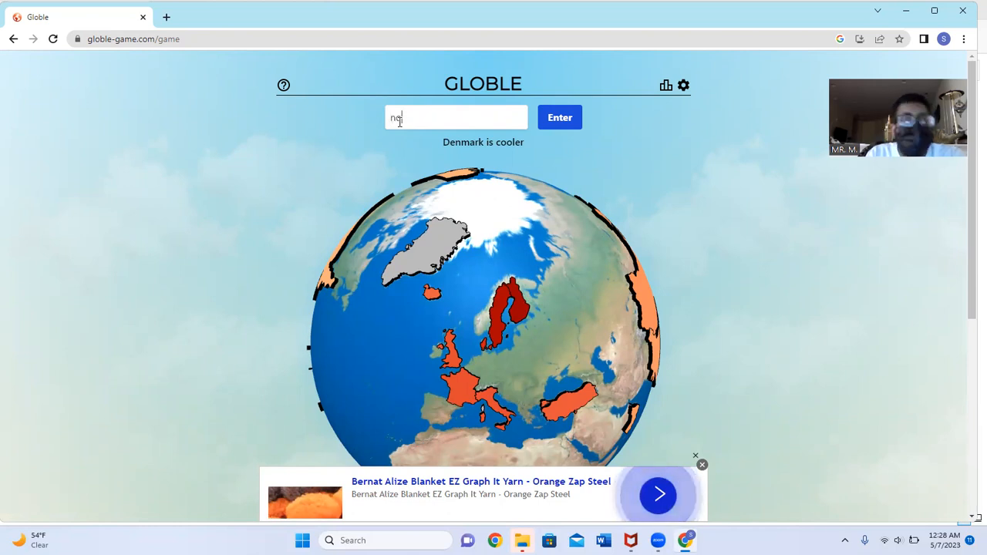
pyautogui.click(559, 117)
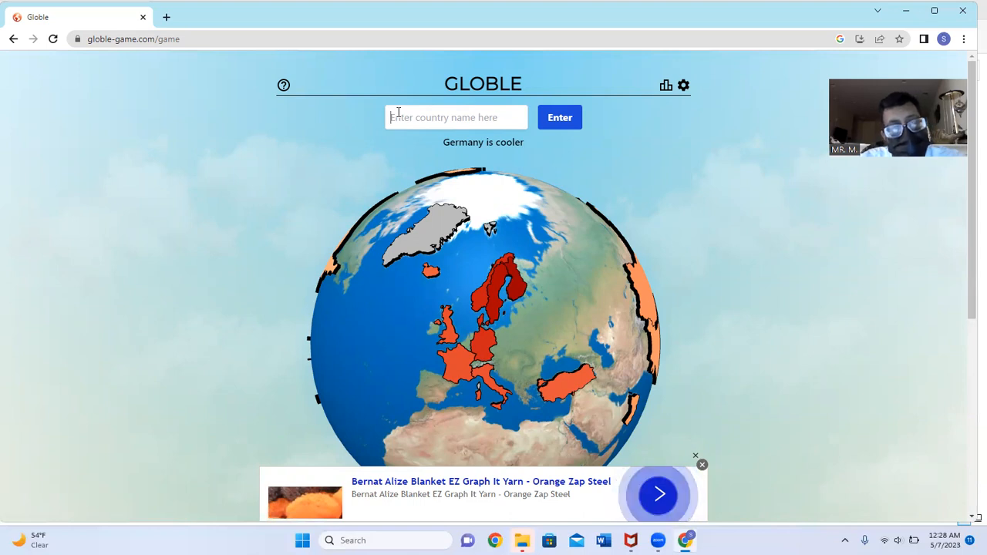
# Guess Switzerland, retyping the name after a misspelled attempt
pyautogui.write('swizte')
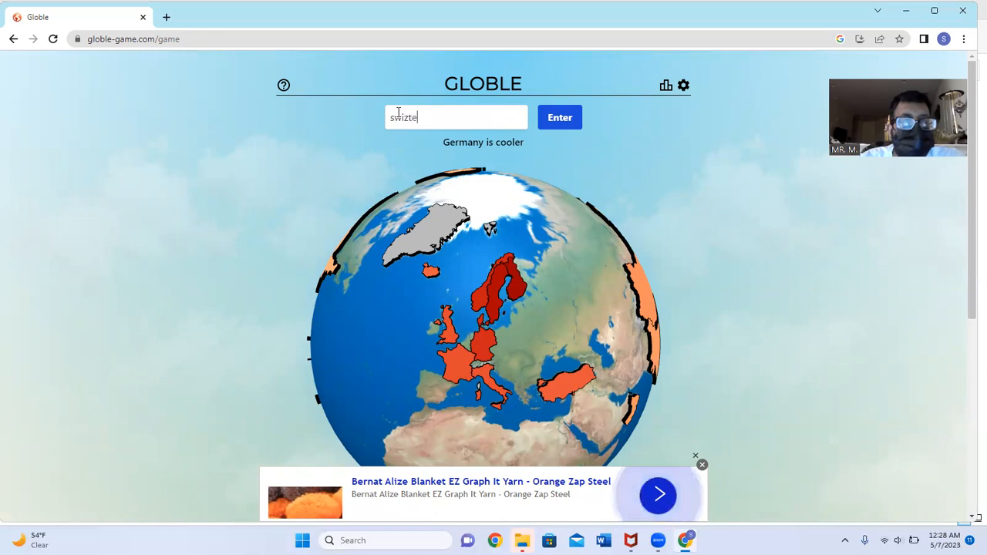
pyautogui.click(560, 117)
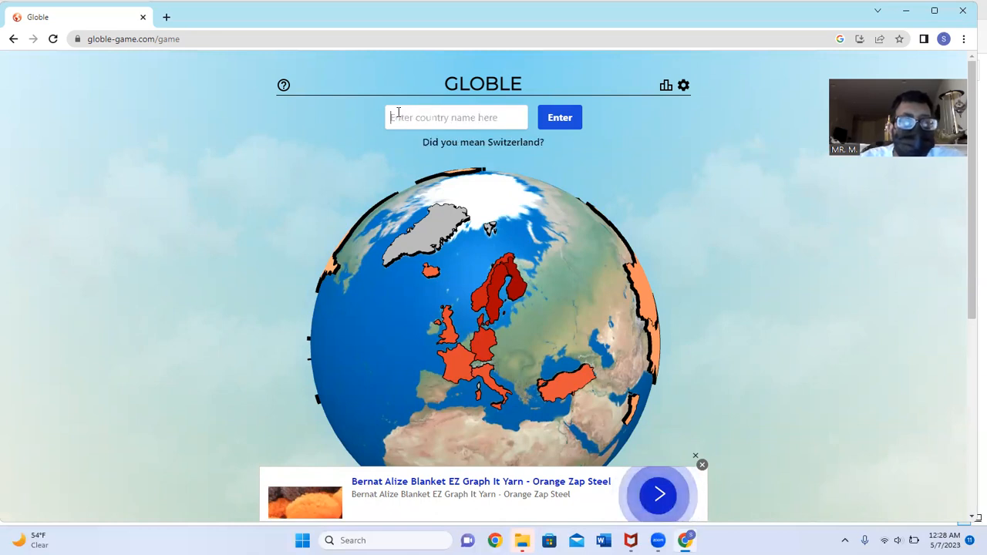
pyautogui.write('swit')
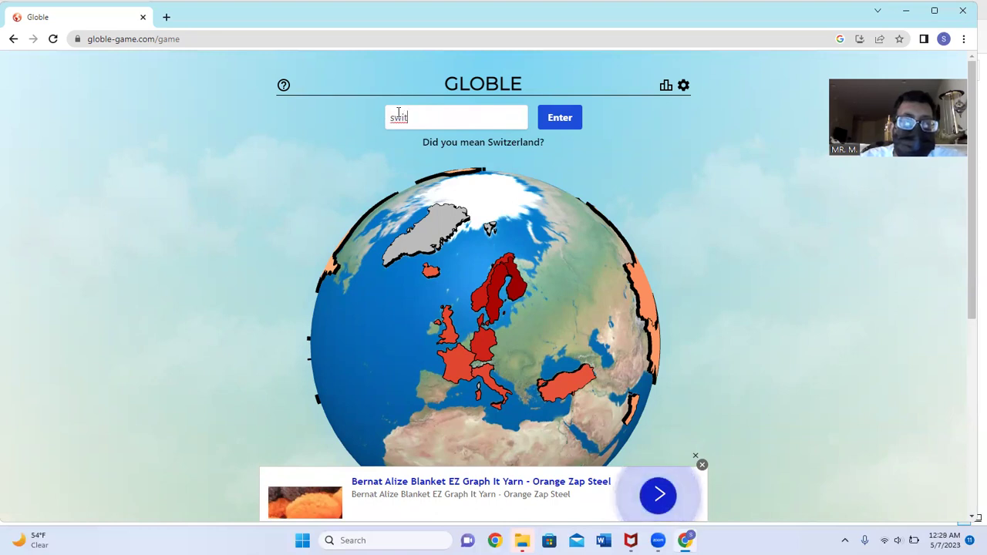
pyautogui.write('zer')
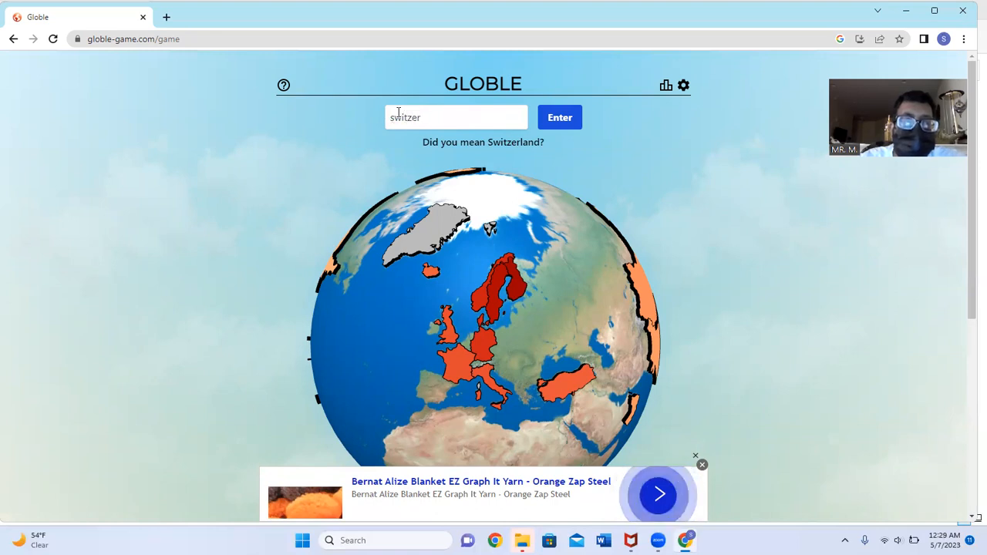
pyautogui.write('land')
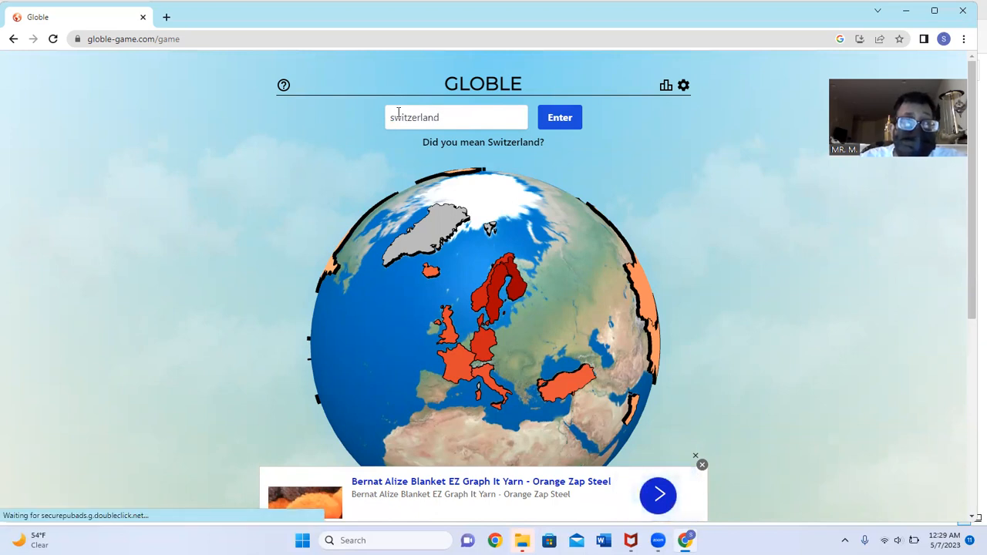
pyautogui.rightClick(416, 117)
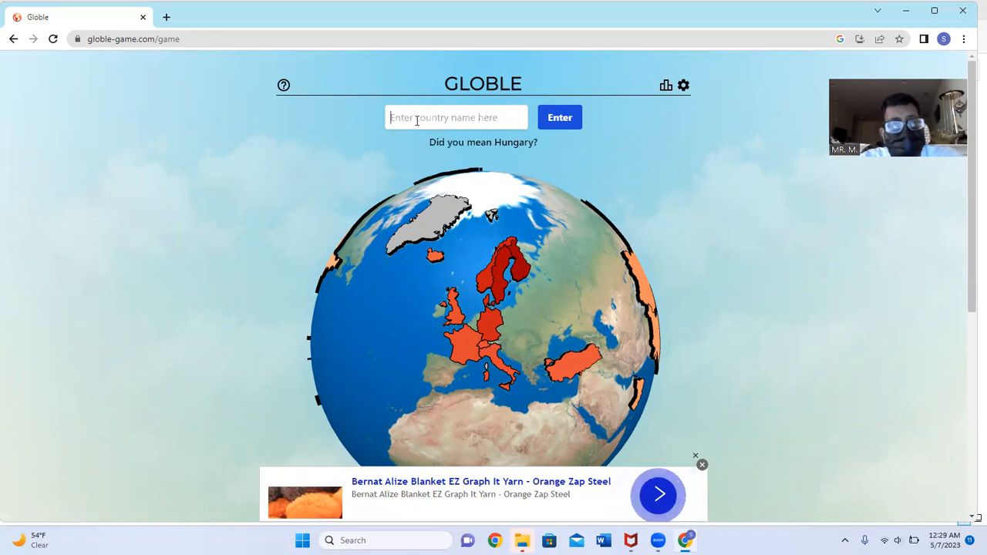
# Guess Hungary, then try Germany again
pyautogui.write('H')
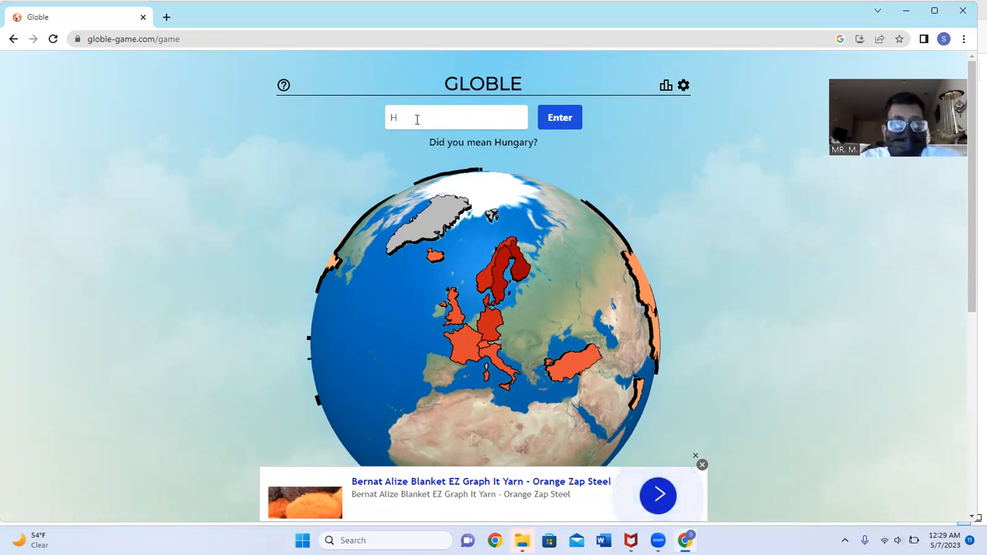
pyautogui.click(559, 117)
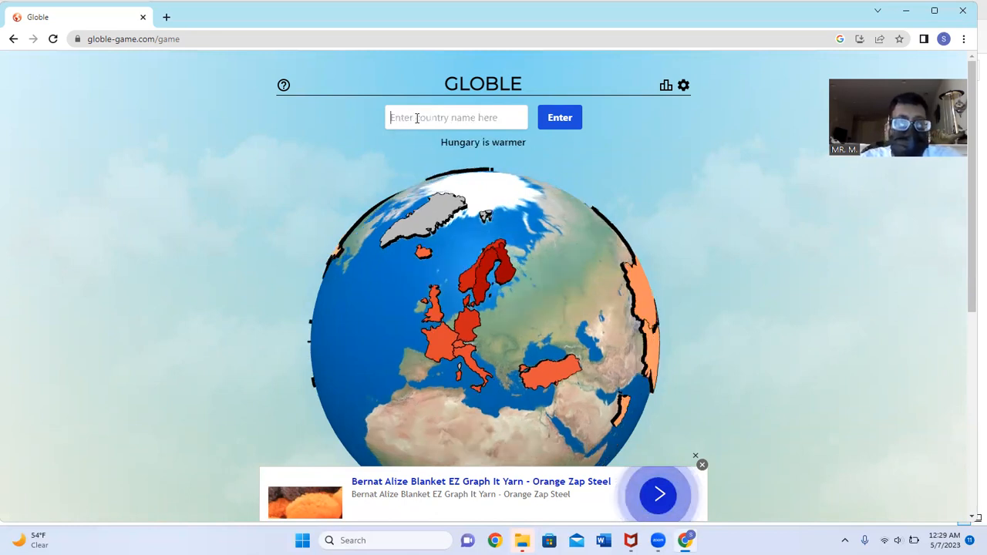
pyautogui.write('ger')
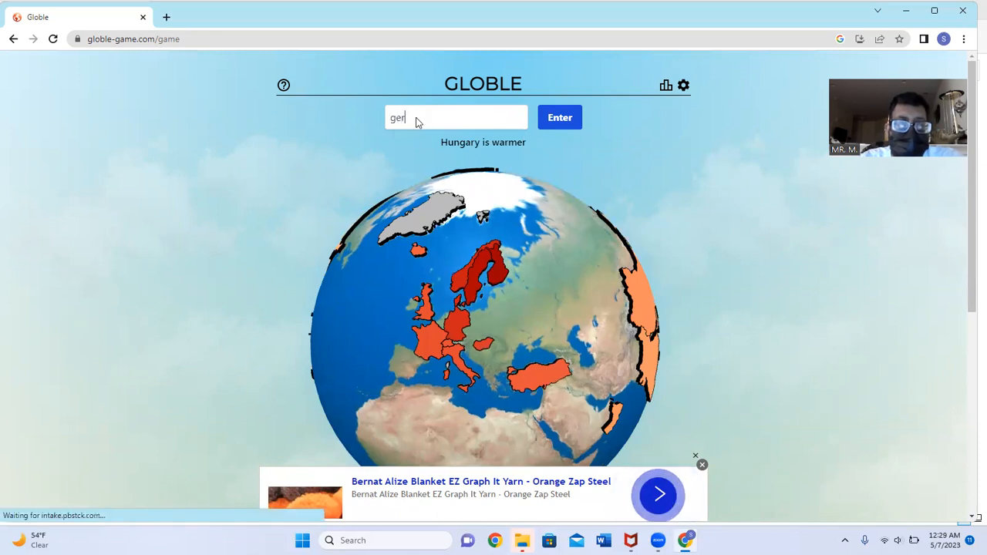
pyautogui.click(559, 117)
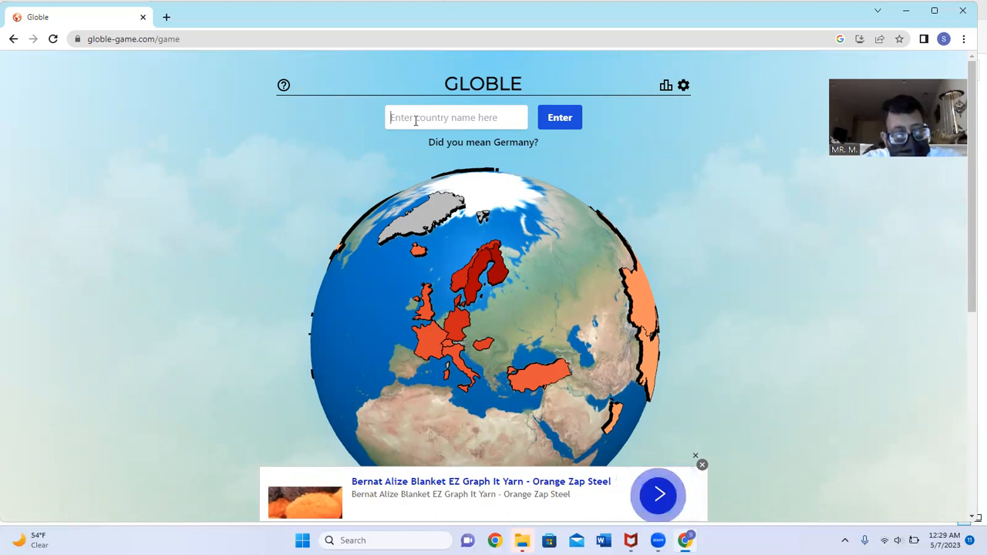
# Search Google for 'countries west of Norway' in a new tab
pyautogui.click(313, 17)
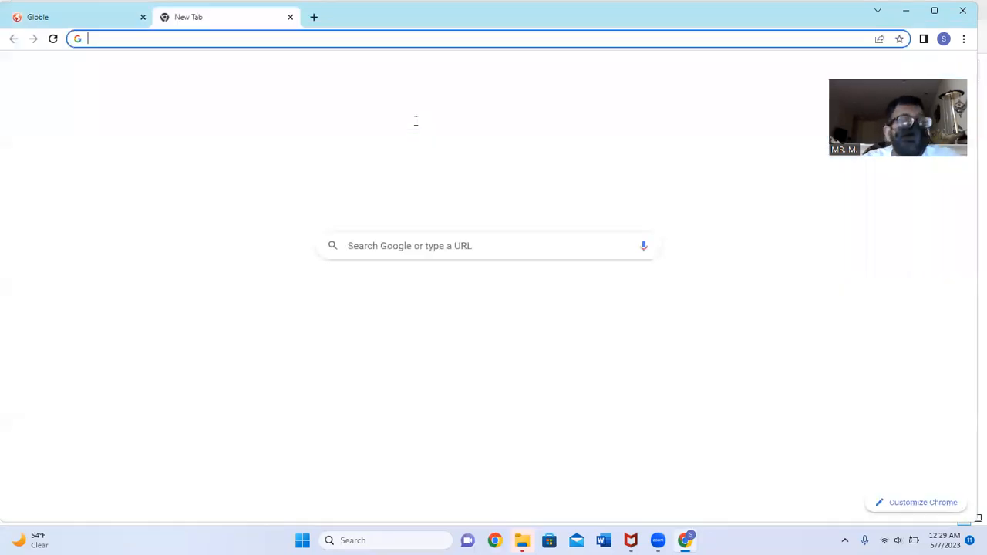
pyautogui.write('google.com')
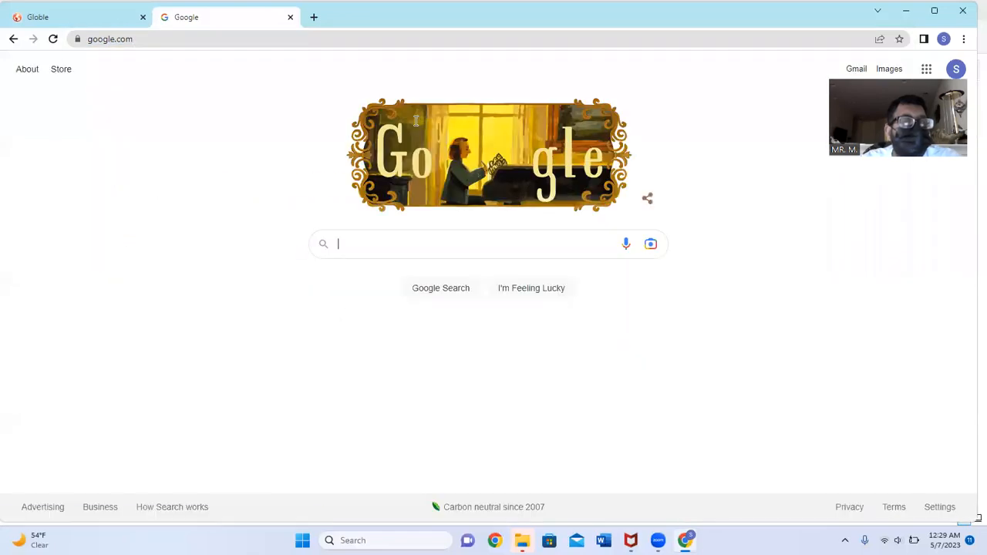
pyautogui.write('countries w')
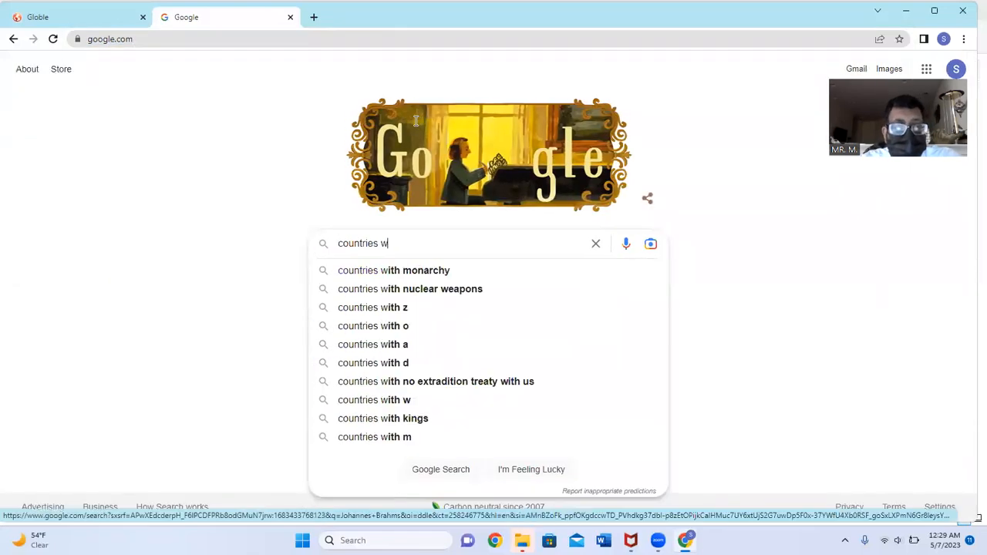
pyautogui.write('est of No')
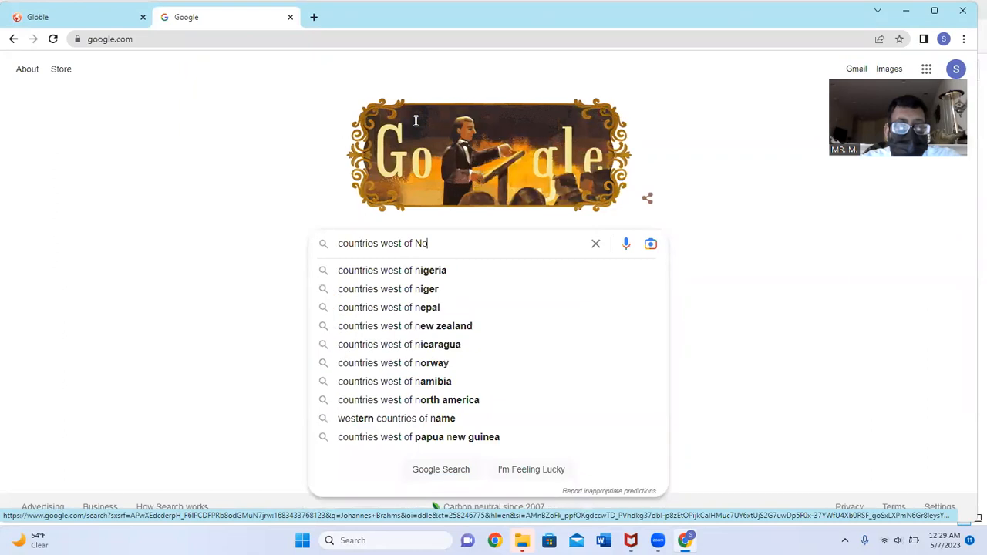
pyautogui.click(393, 362)
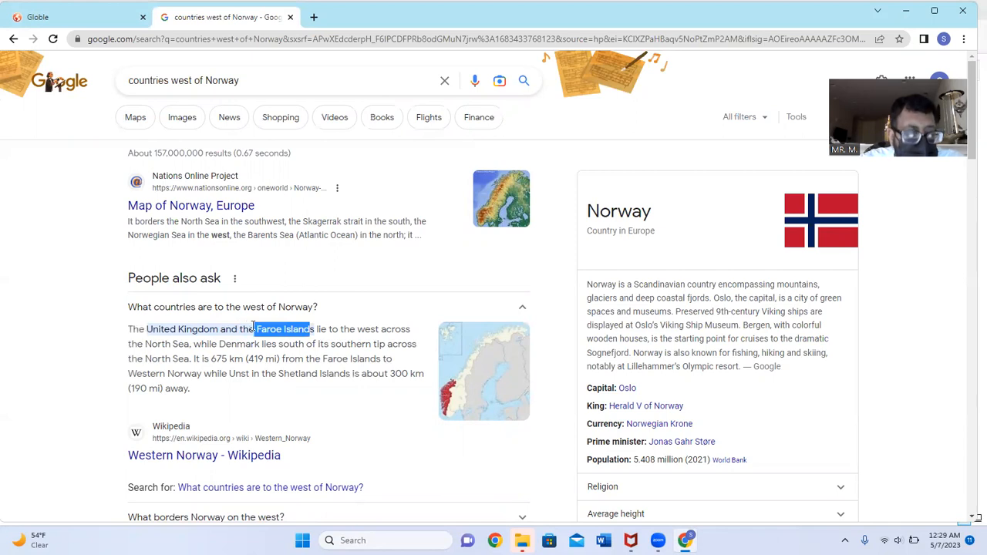
pyautogui.moveTo(16, 6)
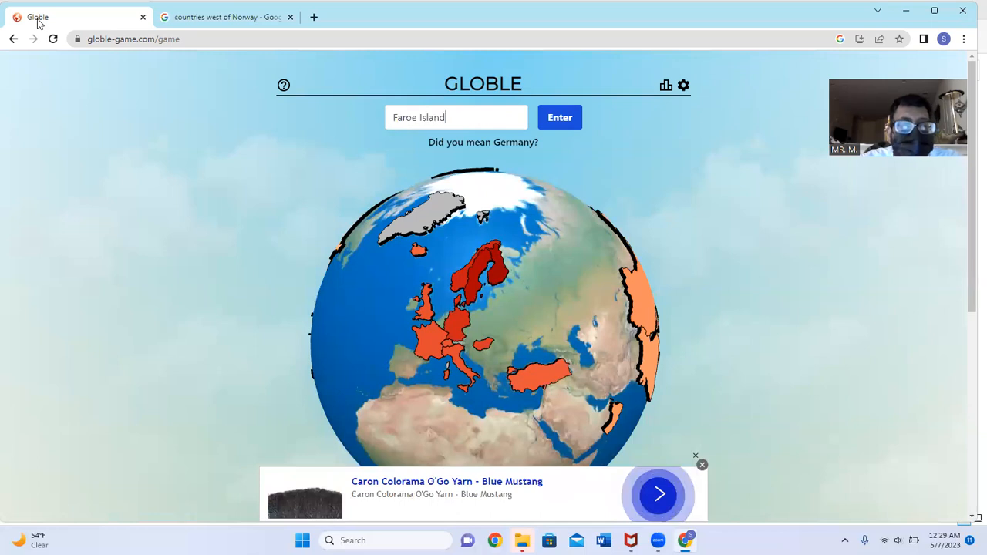
# Submit Holland and then Netherlands as Globle guesses
pyautogui.write('s')
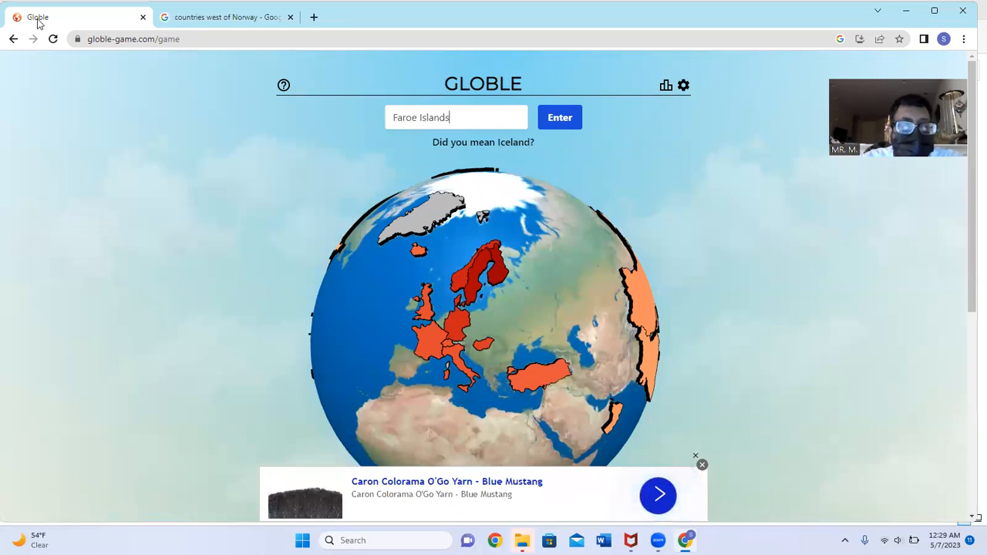
pyautogui.write('H')
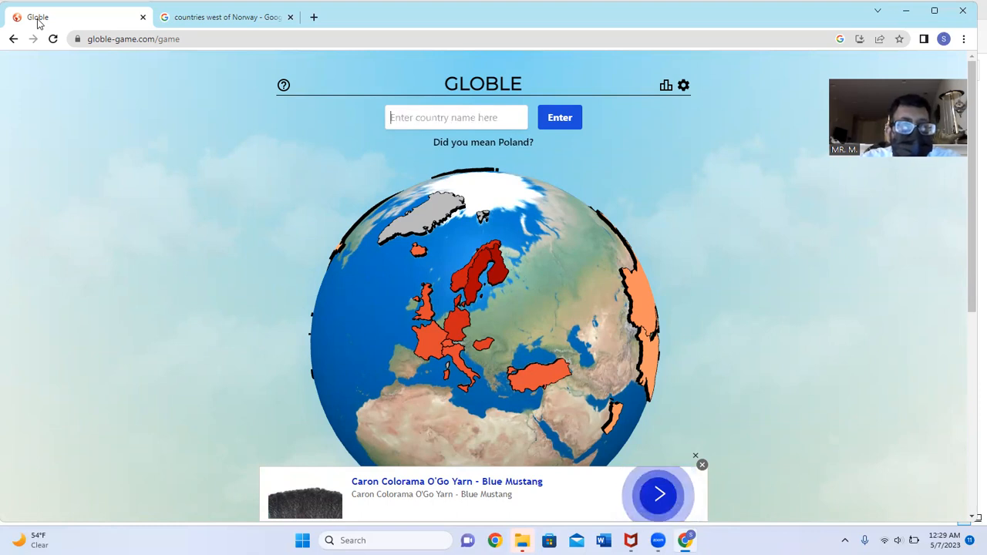
pyautogui.write('Holland')
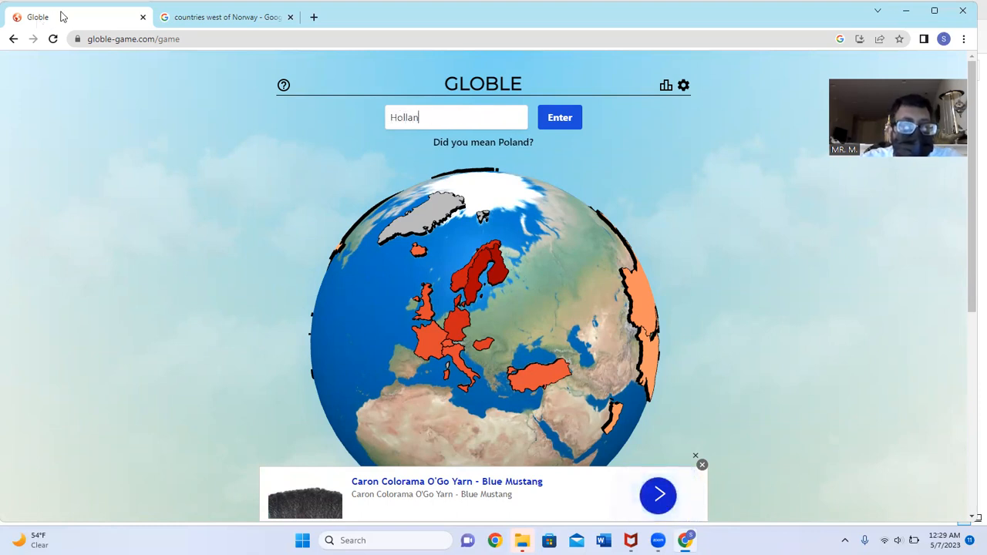
pyautogui.click(560, 118)
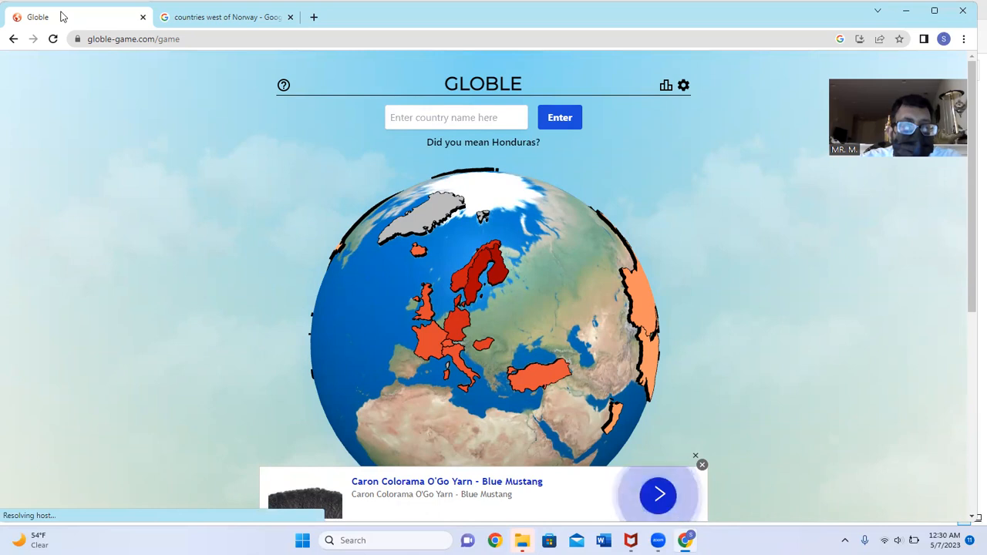
pyautogui.write('Neth')
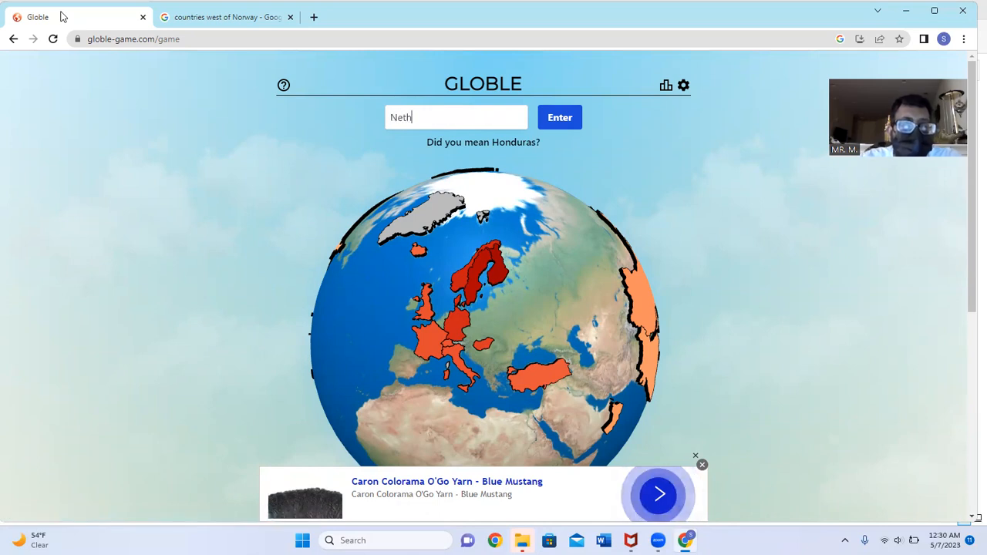
pyautogui.click(559, 117)
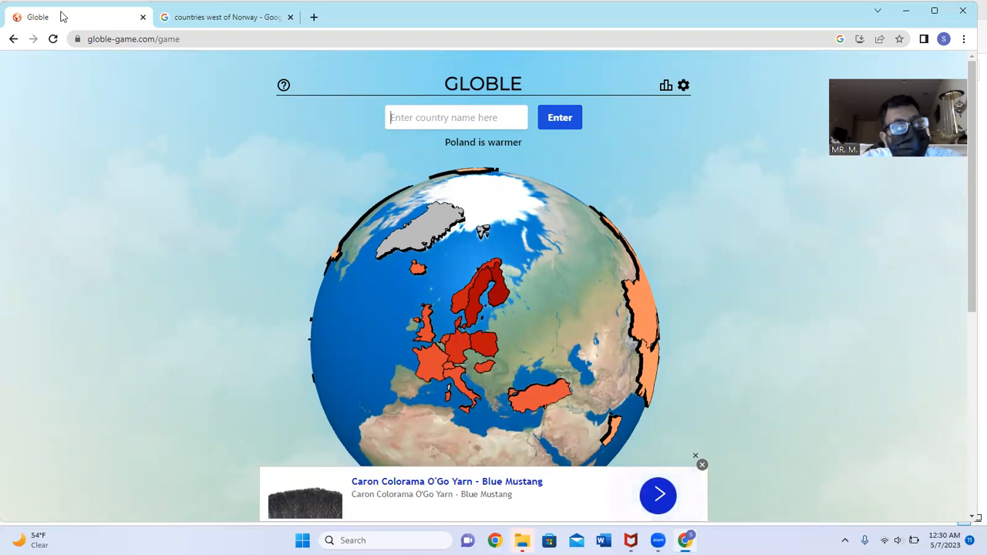
pyautogui.moveTo(224, 16)
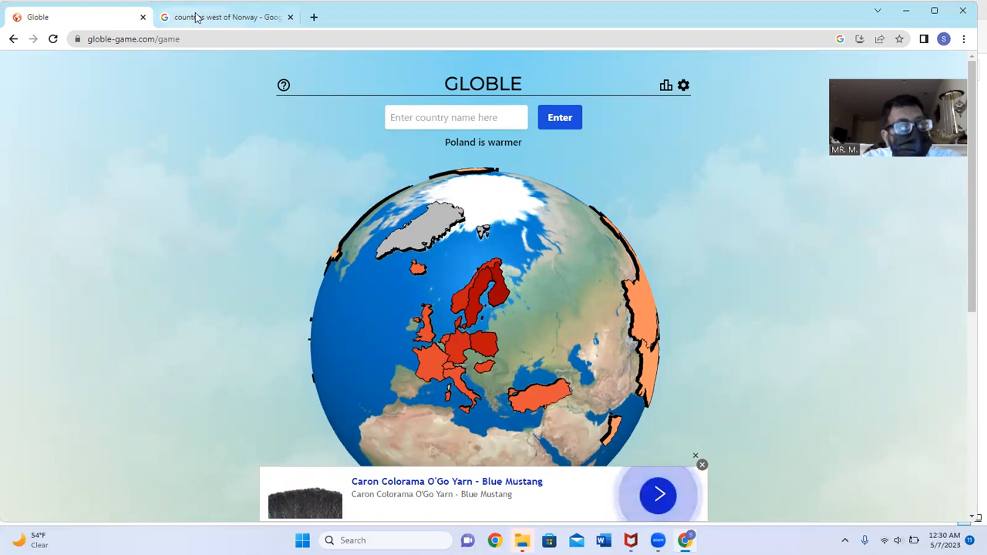
# Open the 'What countries are to the west of Norway?' search result
pyautogui.click(224, 17)
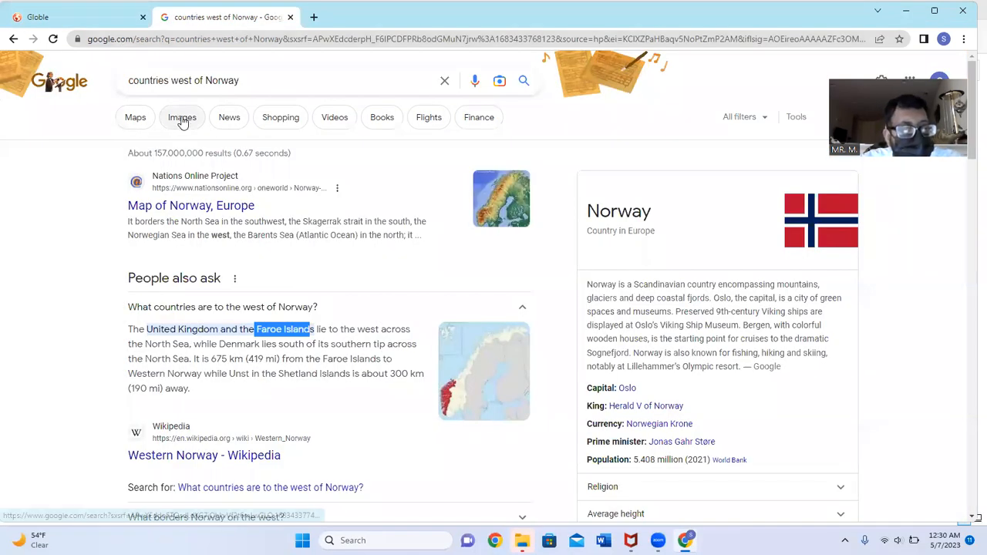
pyautogui.scroll(-3)
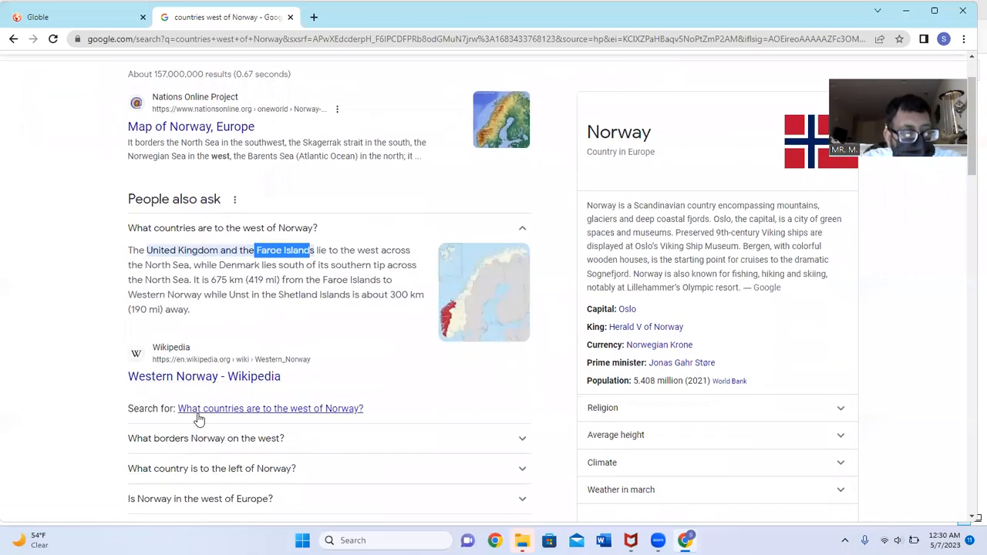
pyautogui.click(270, 408)
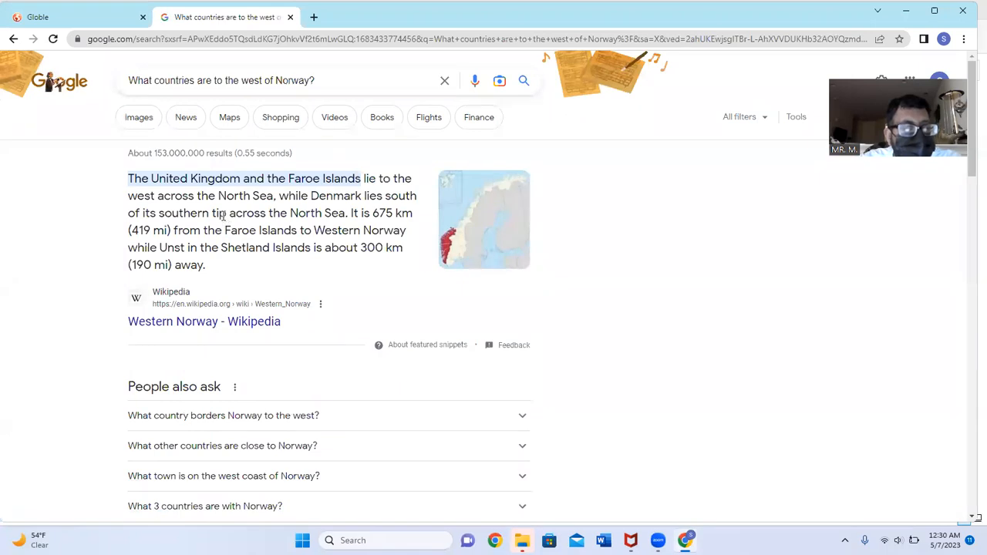
pyautogui.moveTo(258, 264)
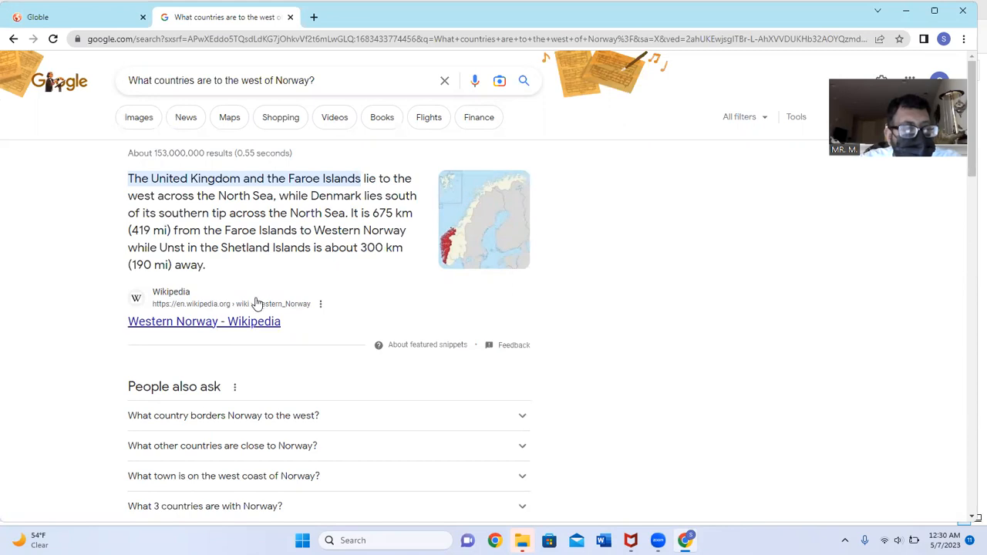
pyautogui.moveTo(278, 96)
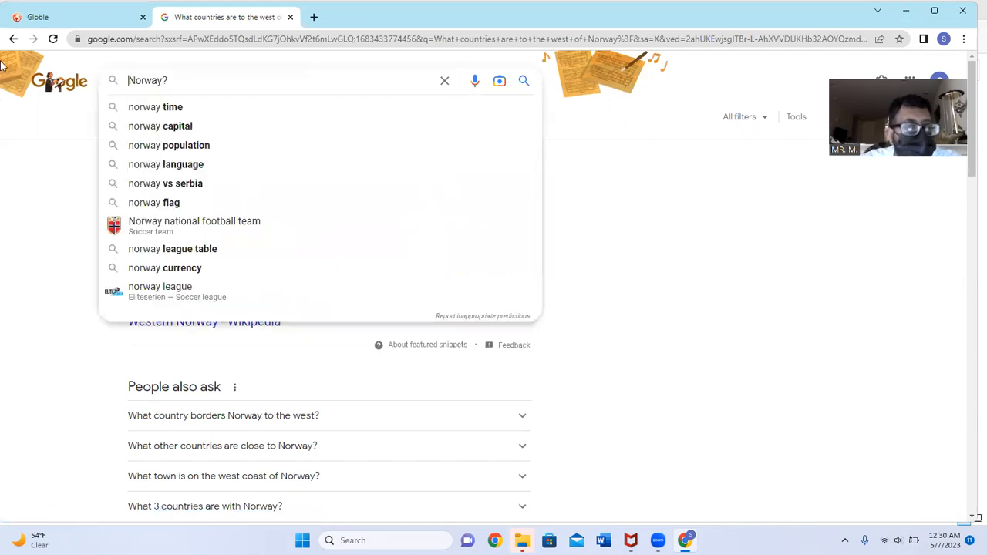
# Search for Norway, view it on Google Maps, then return to Globle
pyautogui.press('Return')
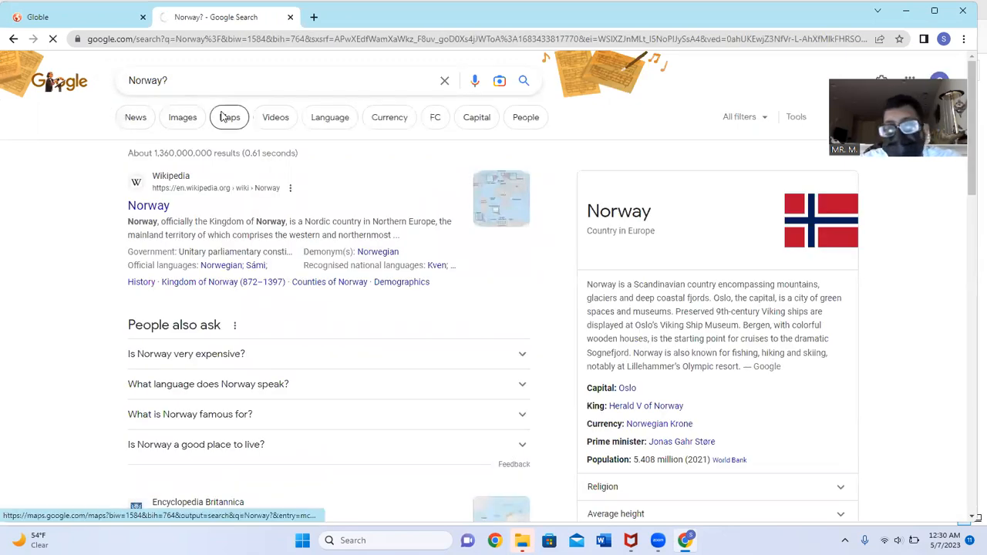
pyautogui.click(228, 116)
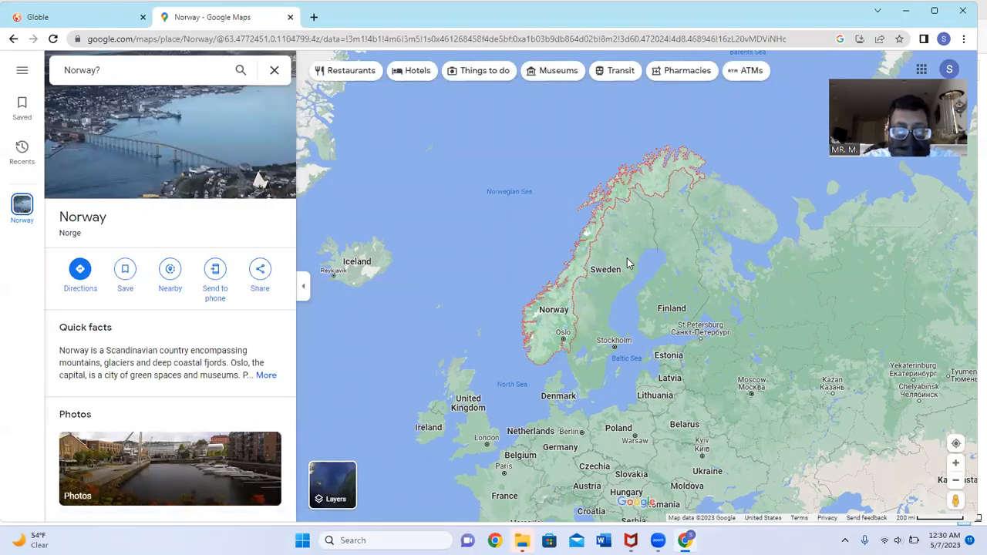
pyautogui.moveTo(524, 200)
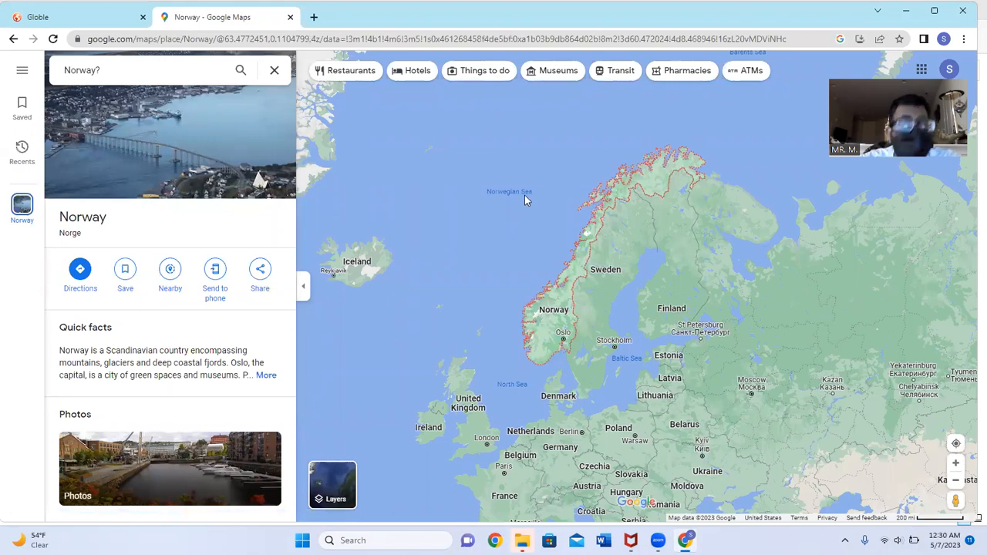
pyautogui.click(37, 17)
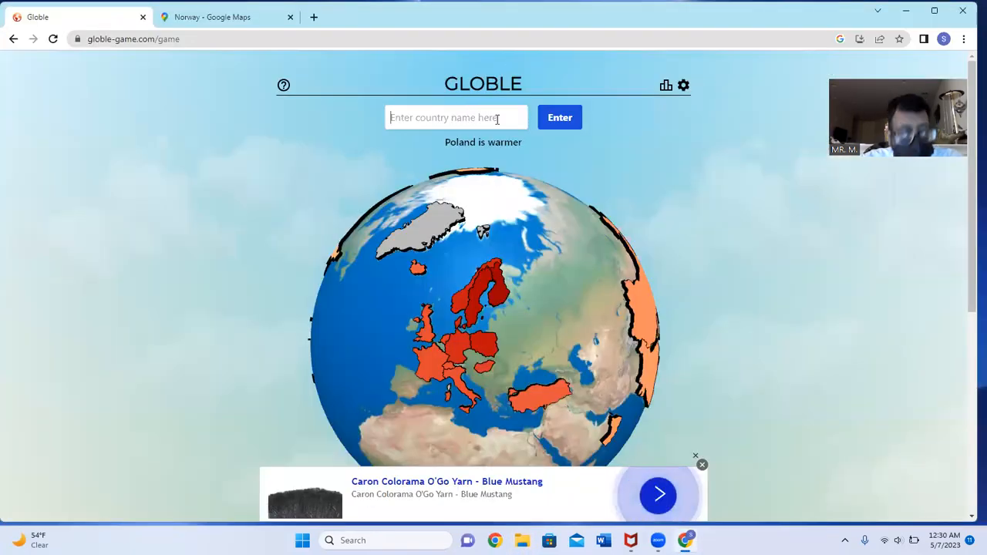
# Guess Belgium, fixing a misspelling, and then Russia
pyautogui.write('Beligu')
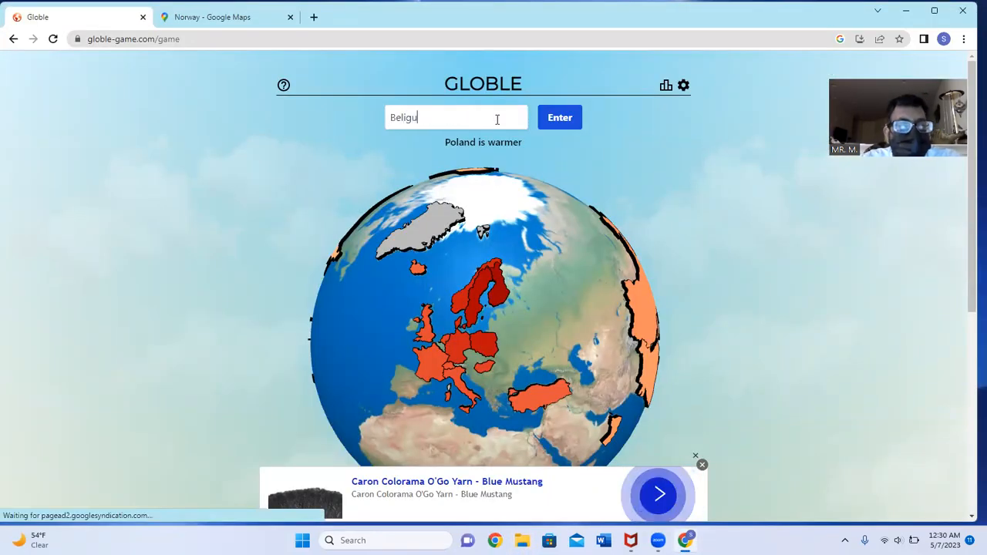
pyautogui.press('Backspace')
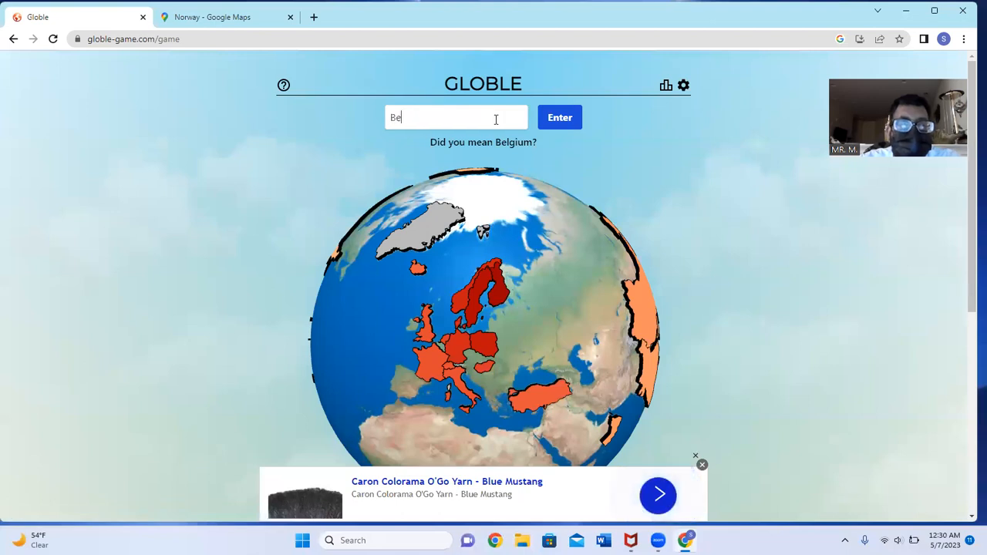
pyautogui.write('lg')
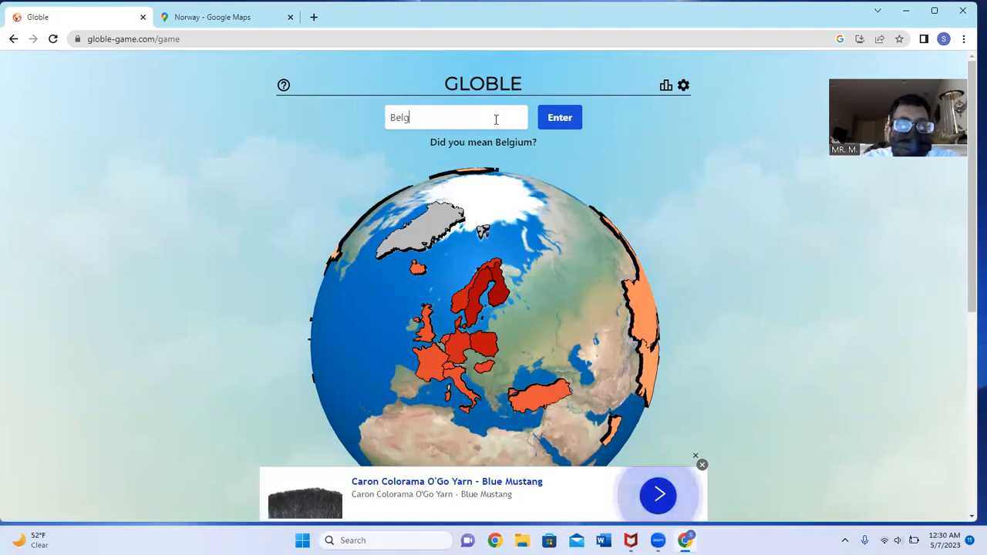
pyautogui.click(559, 117)
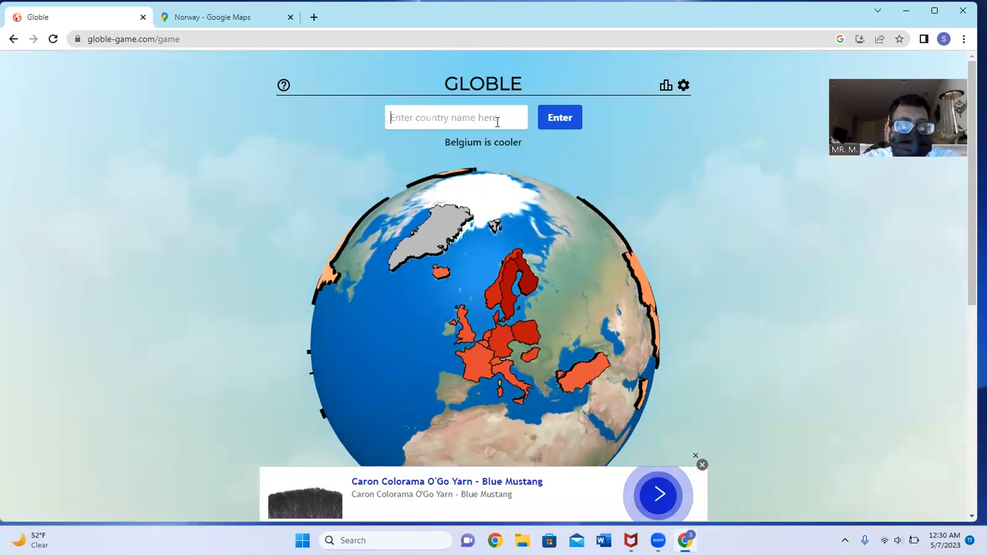
pyautogui.click(558, 117)
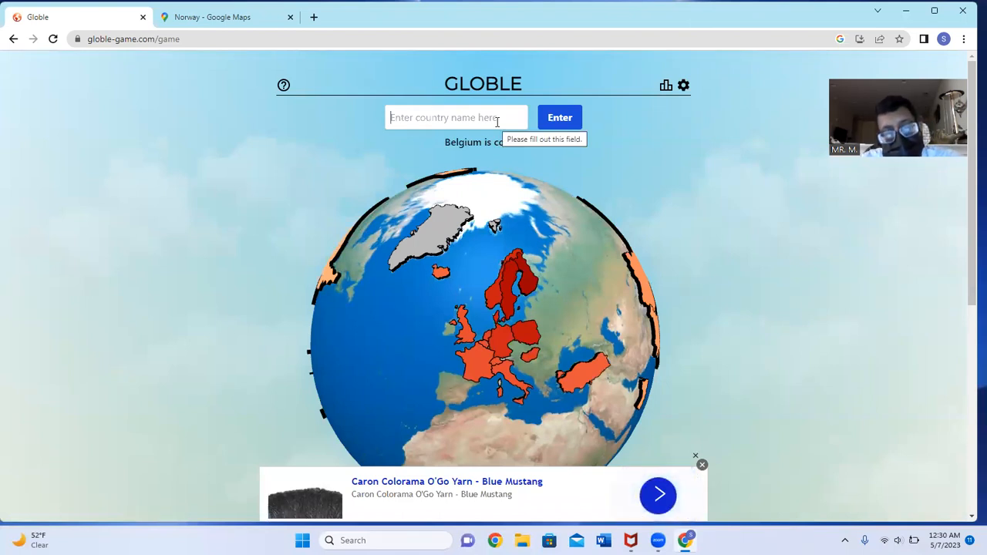
pyautogui.write('russi')
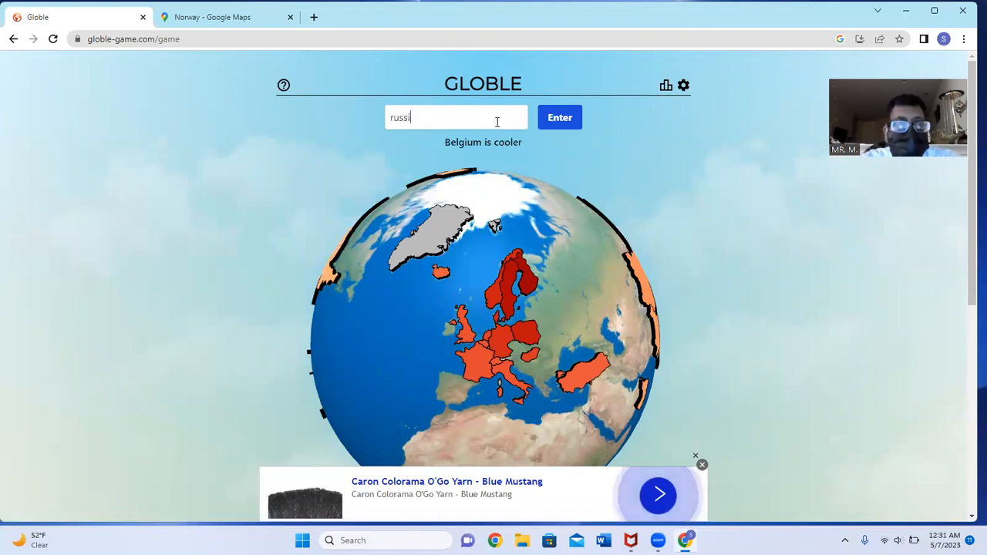
pyautogui.click(559, 117)
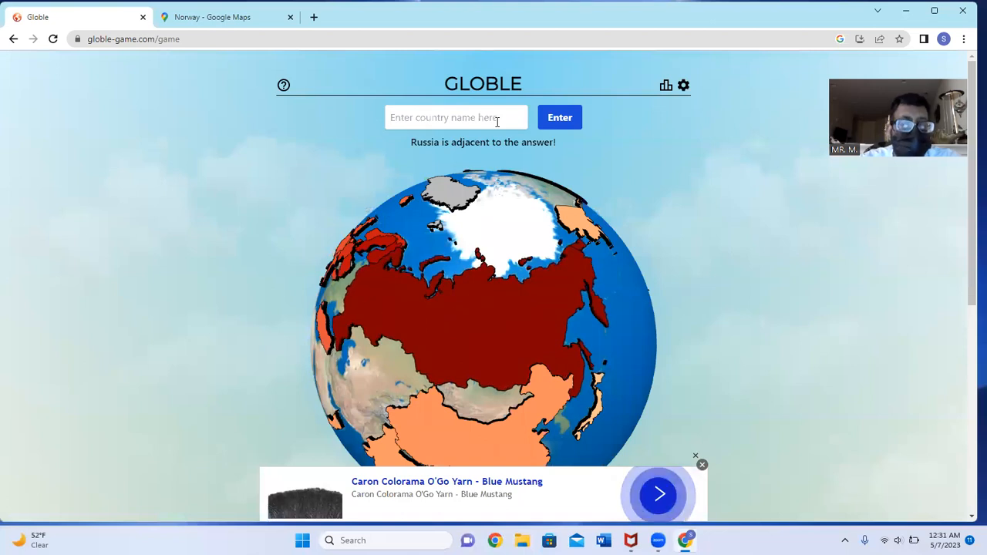
# Guess Mongolia and Afghanistan, then submit a half-typed guess
pyautogui.write('MOng')
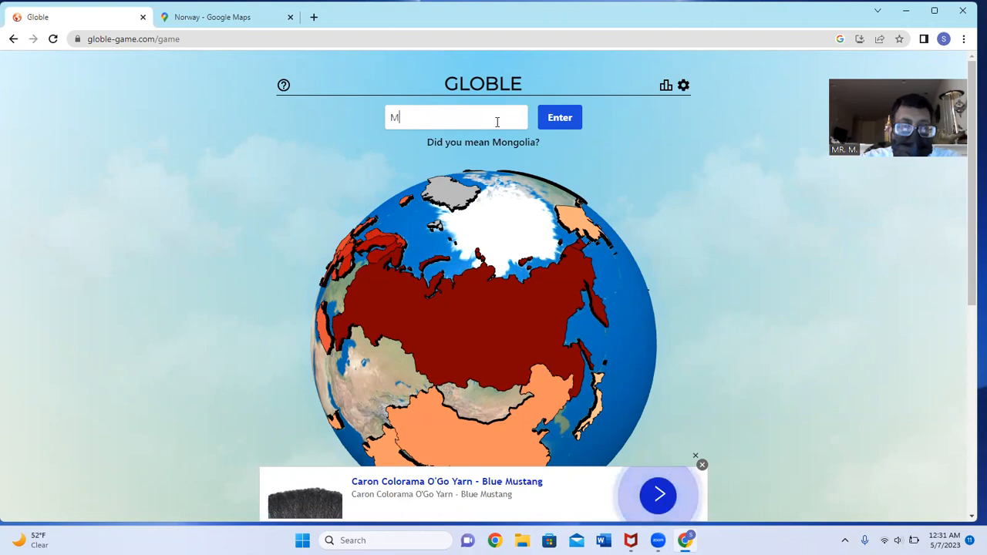
pyautogui.write('ongoli')
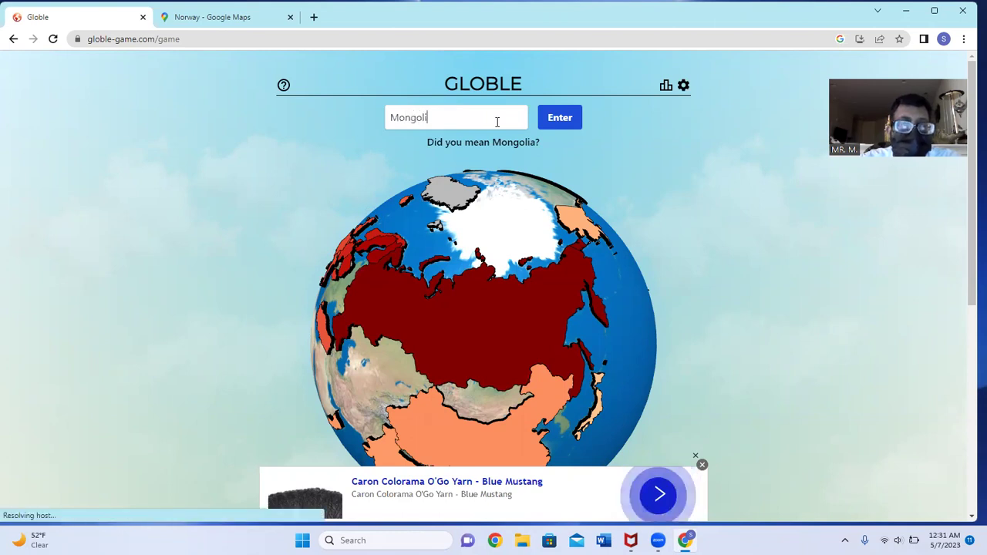
pyautogui.click(559, 117)
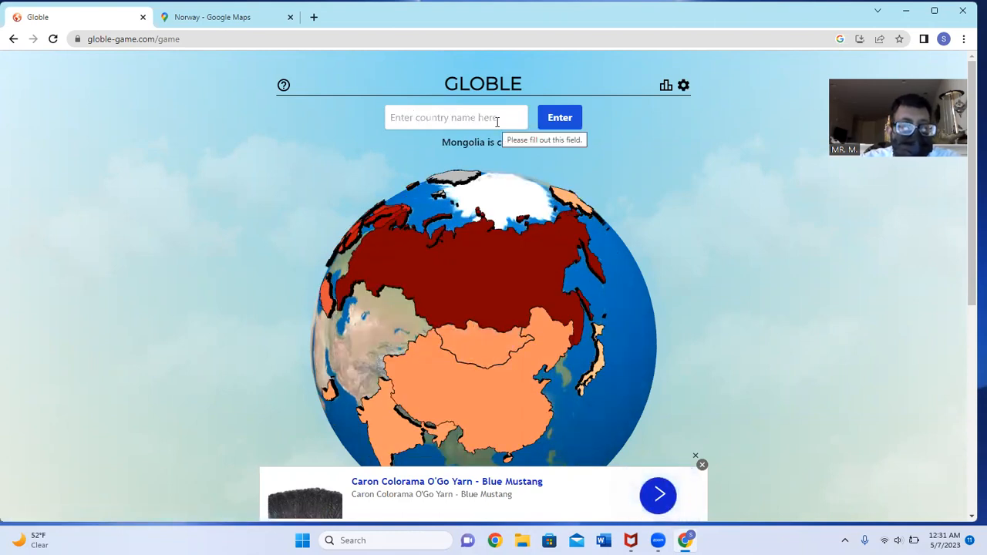
pyautogui.write('Afgh')
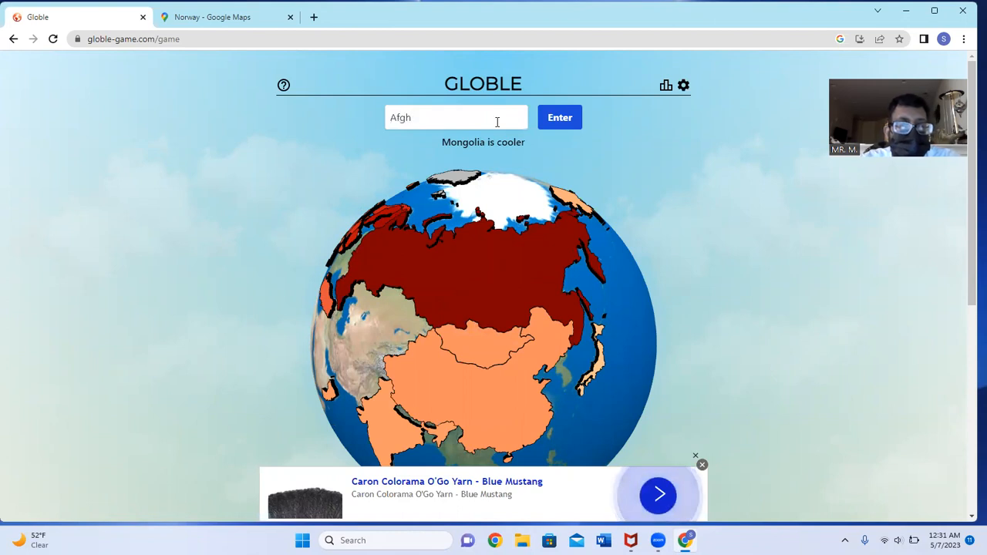
pyautogui.click(560, 117)
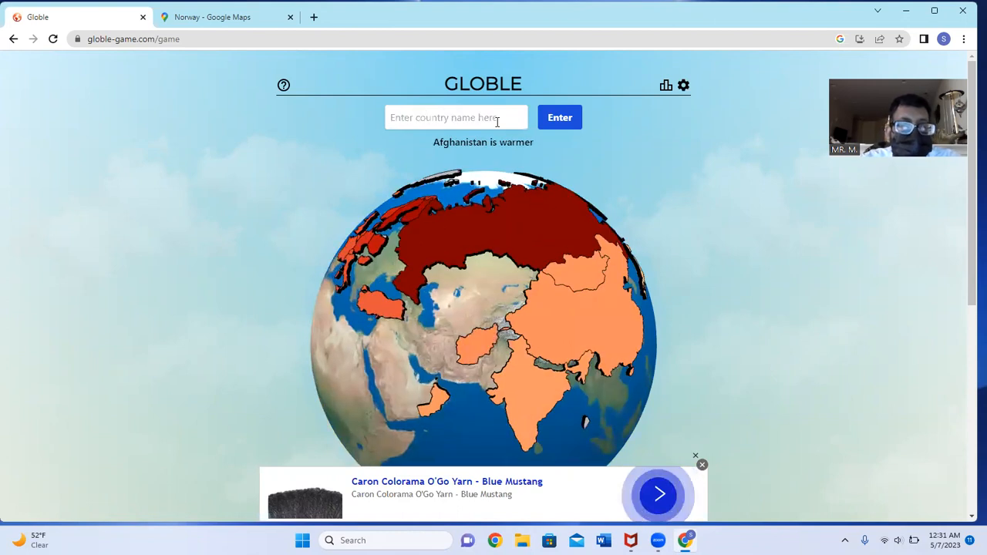
pyautogui.write('u')
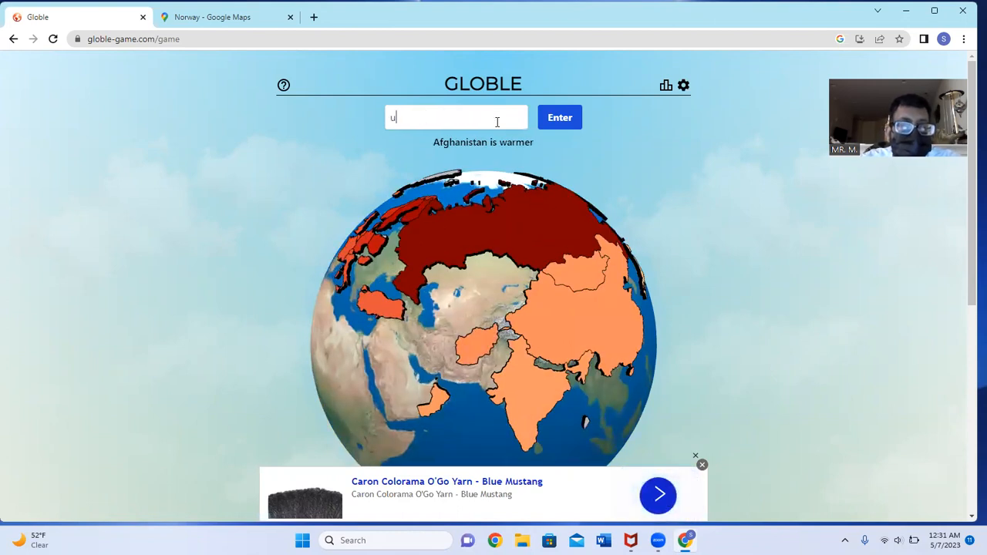
pyautogui.click(559, 117)
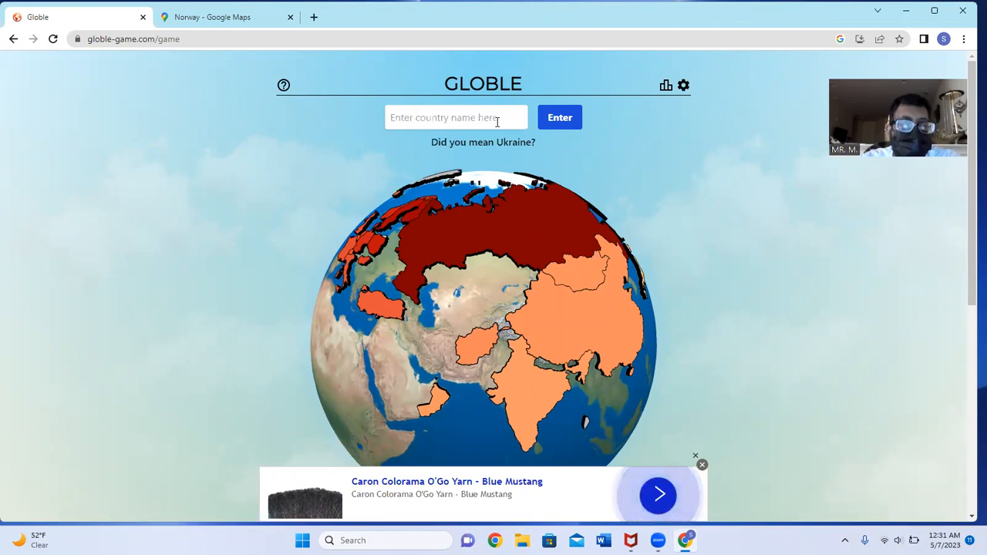
# Guess Ukraine and Germany, then open a new blank browser tab
pyautogui.write('Uk')
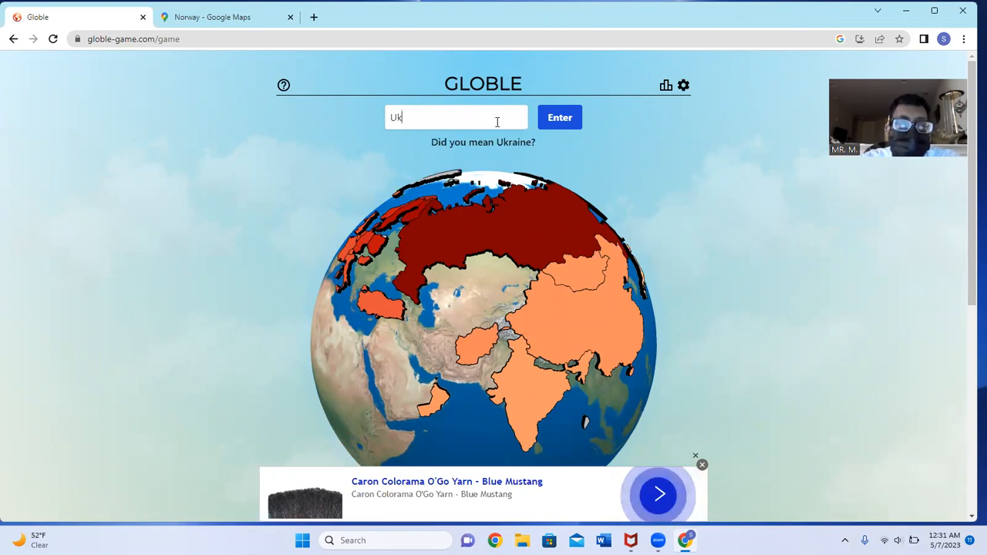
pyautogui.click(560, 117)
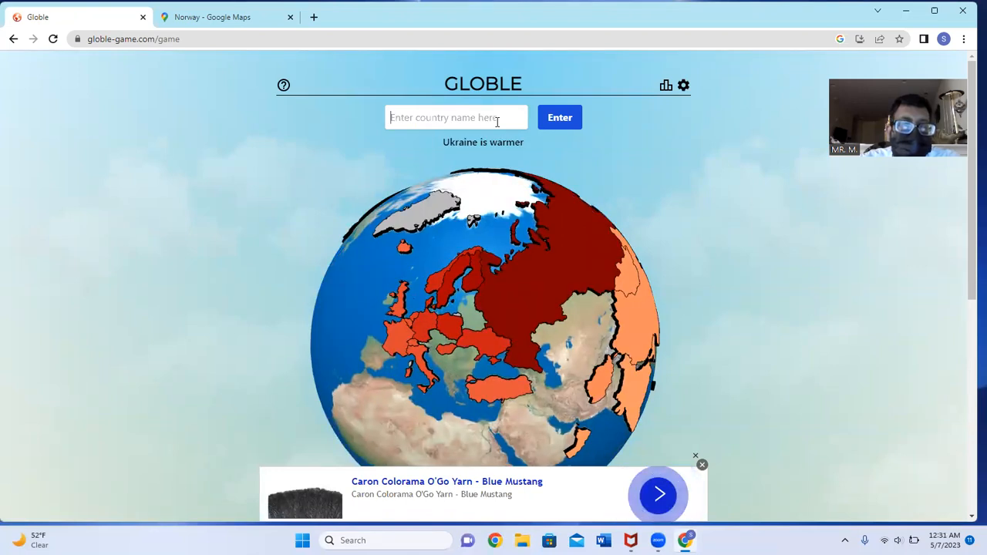
pyautogui.click(559, 117)
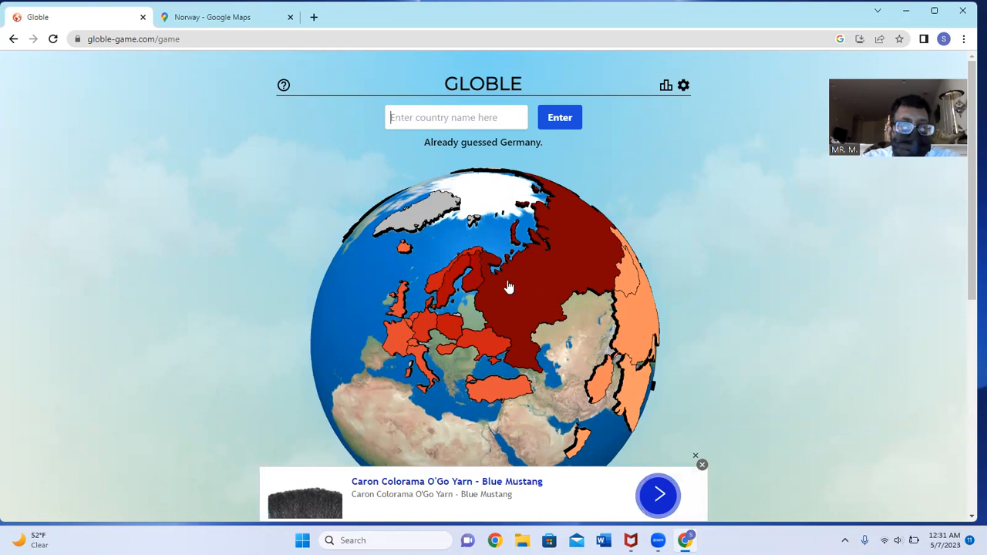
pyautogui.click(313, 16)
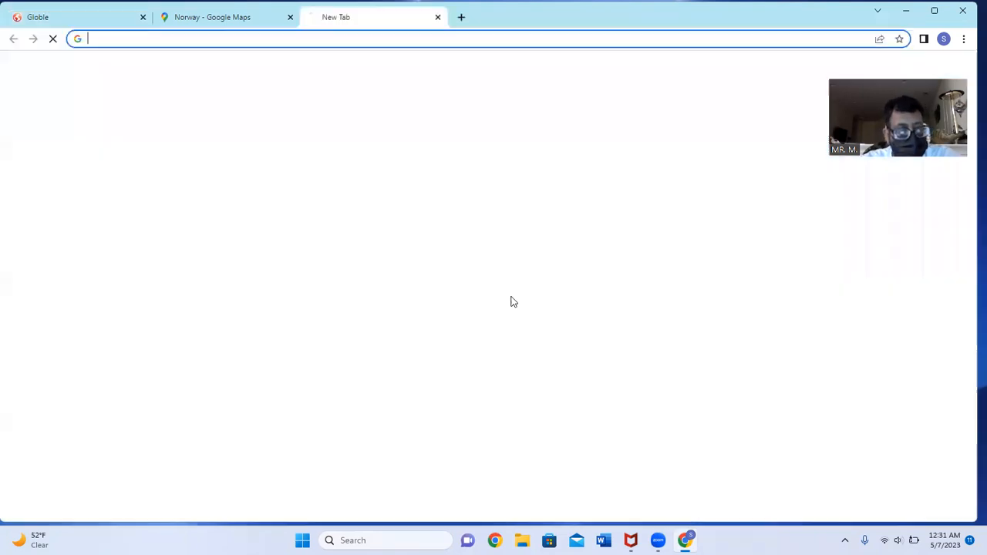
# Search for countries next to Russia, select Kazakhstan, and return to Globle
pyautogui.write('countries west of norway')
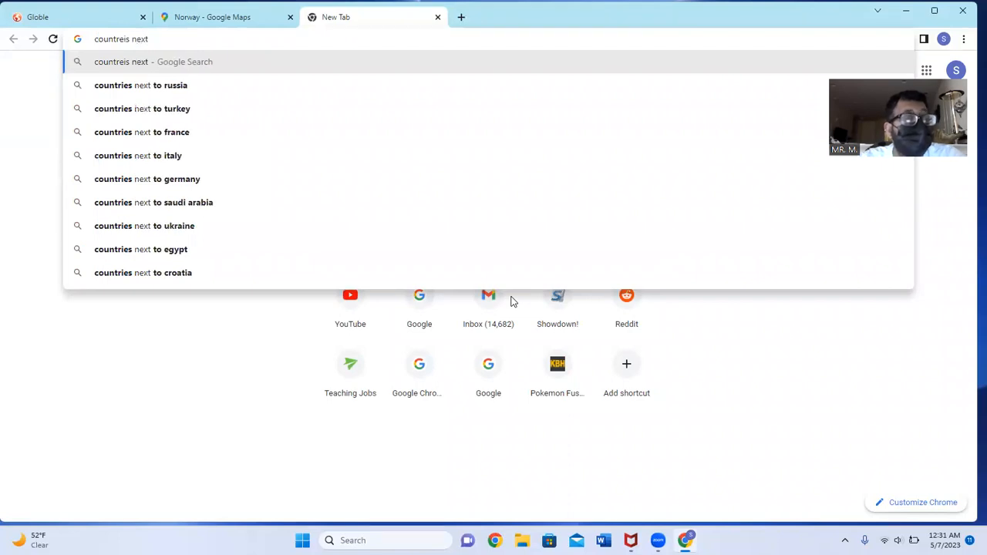
pyautogui.write('to ruissia')
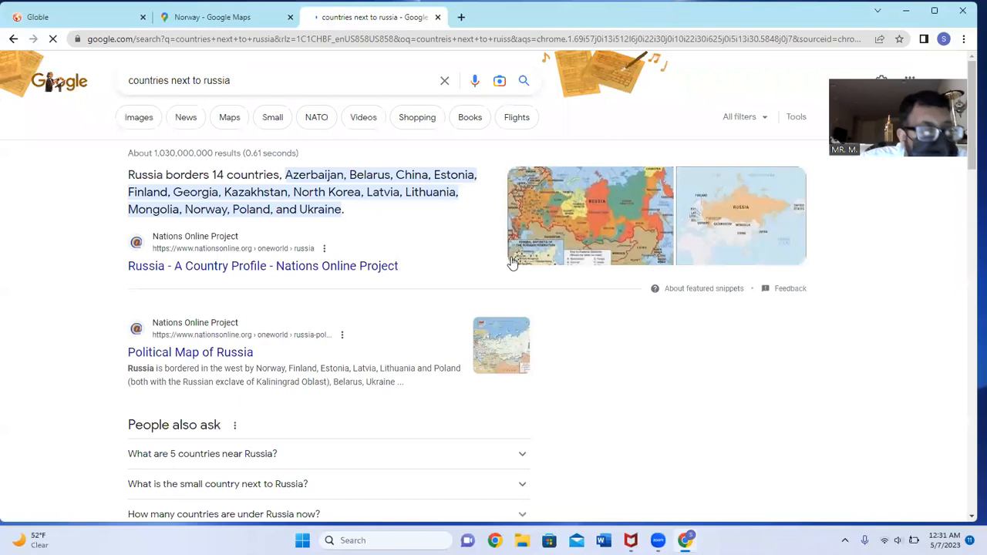
pyautogui.moveTo(370, 418)
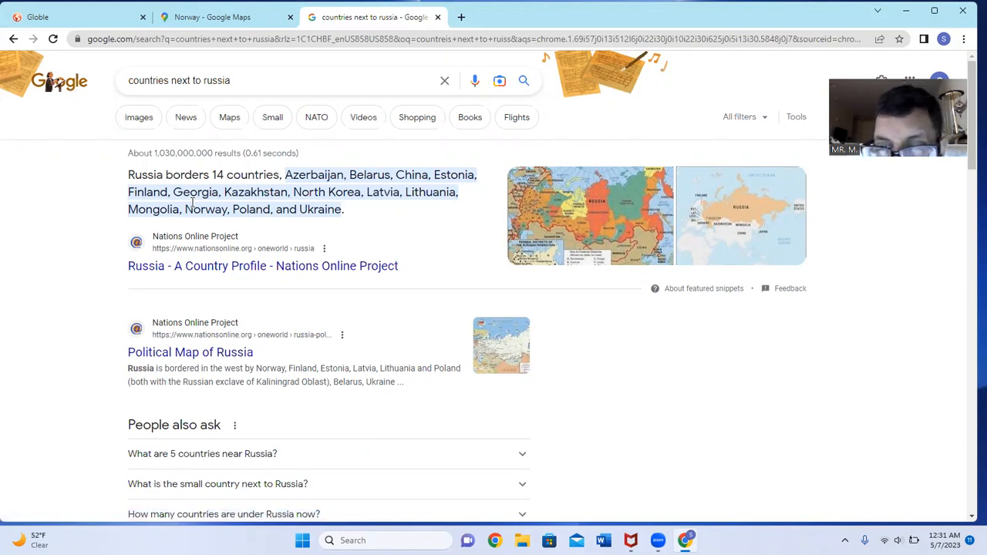
pyautogui.moveTo(241, 187)
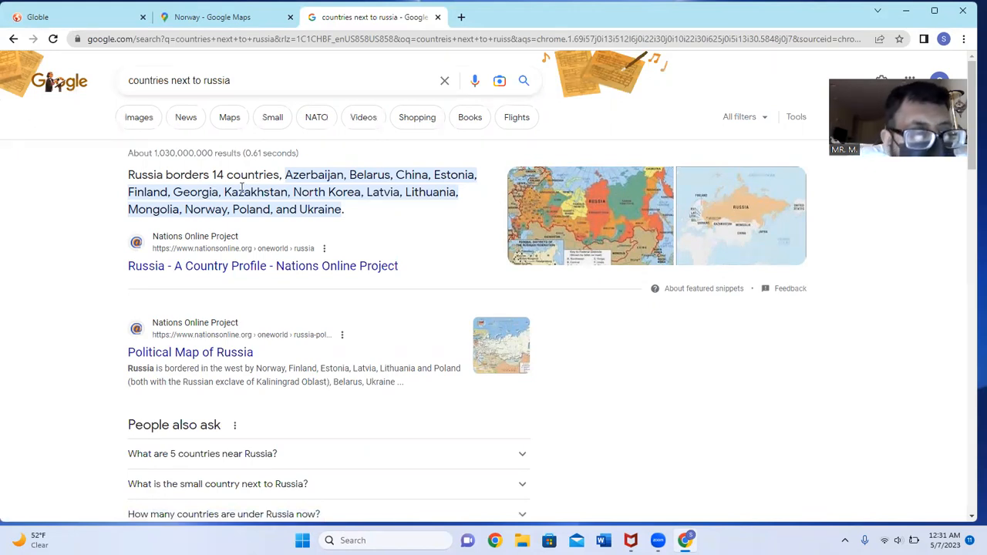
pyautogui.doubleClick(255, 192)
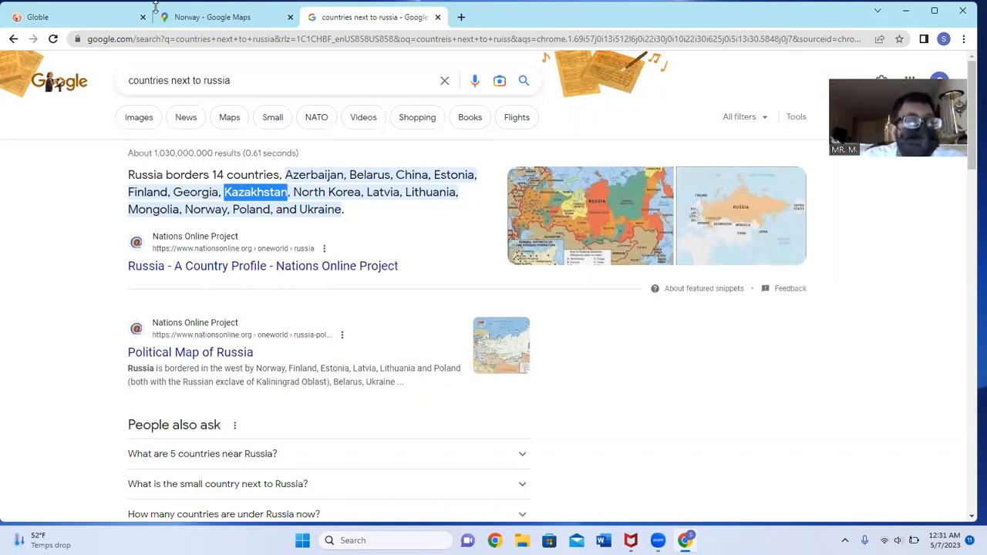
pyautogui.click(223, 17)
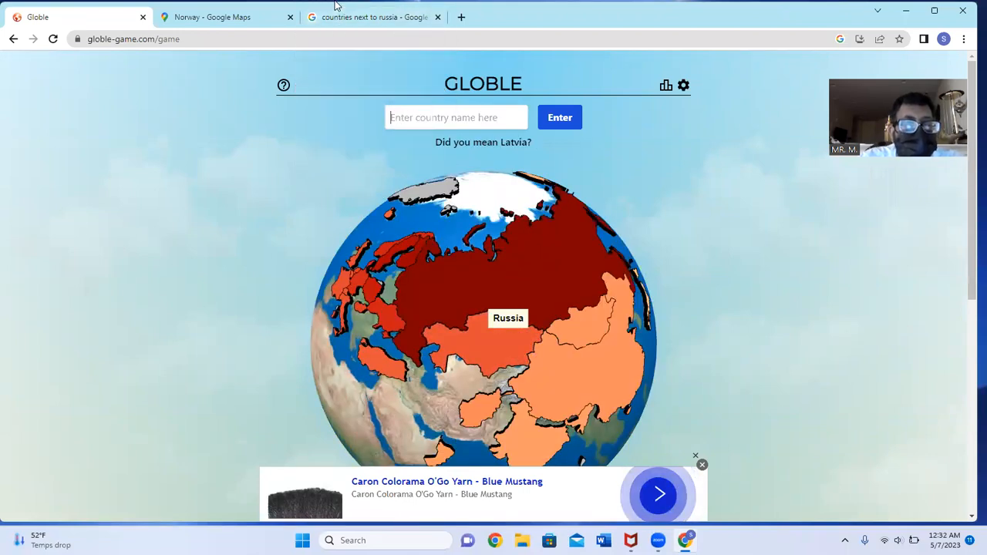
# Guess Latvia, reported adjacent to the answer, then switch to the search tab
pyautogui.write('Lat')
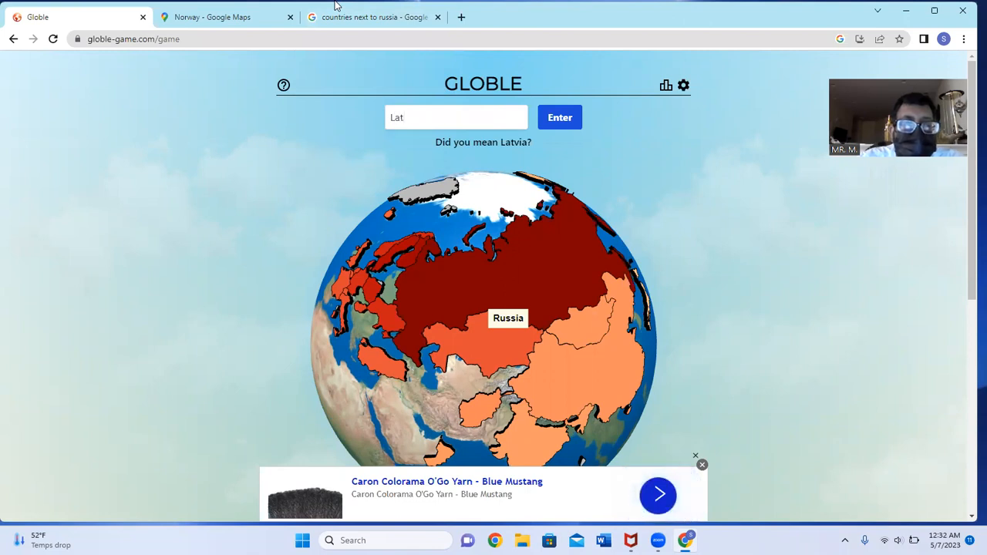
pyautogui.click(559, 118)
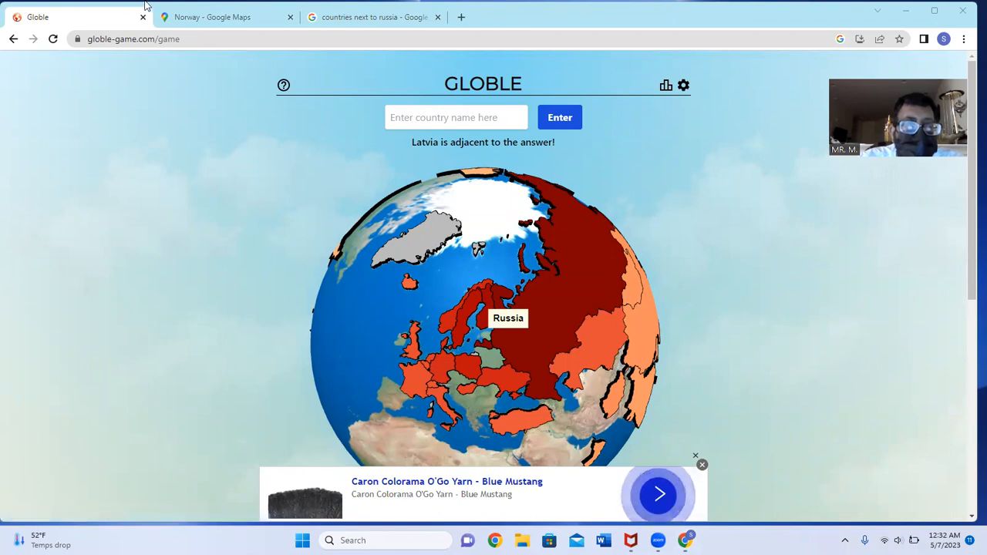
pyautogui.click(374, 17)
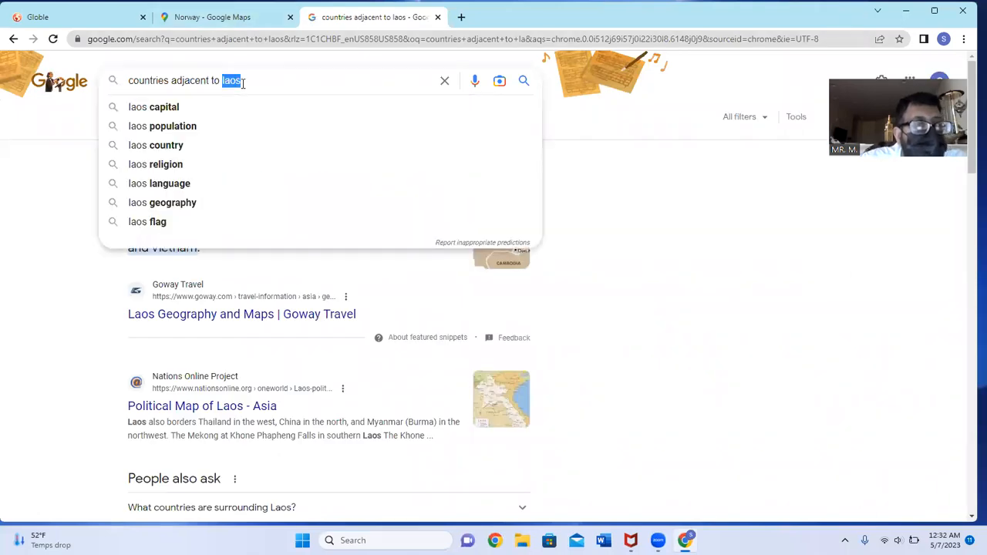
# Search 'countries next to latvia', highlight Estonia in the results, and return to the Norway map
pyautogui.write('latvia')
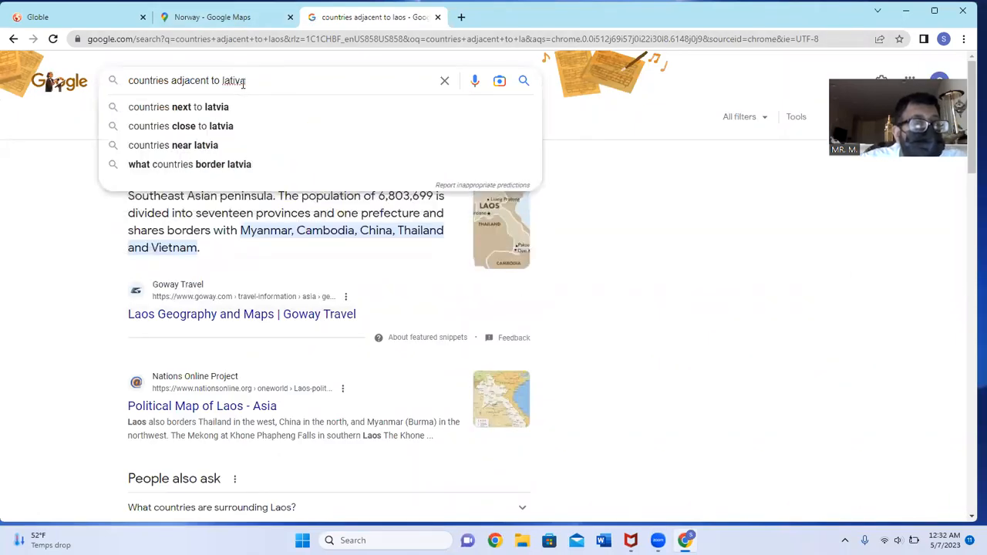
pyautogui.click(179, 107)
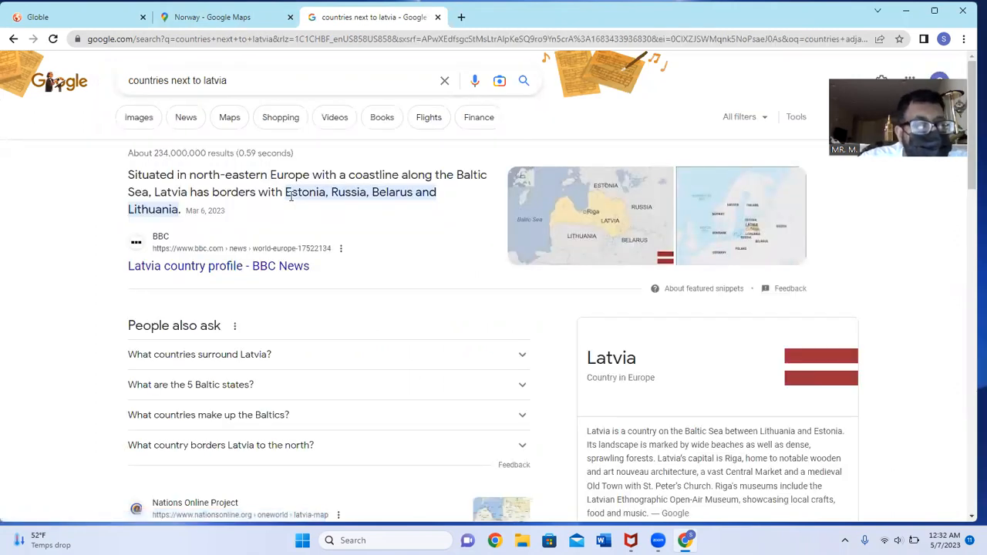
pyautogui.doubleClick(305, 192)
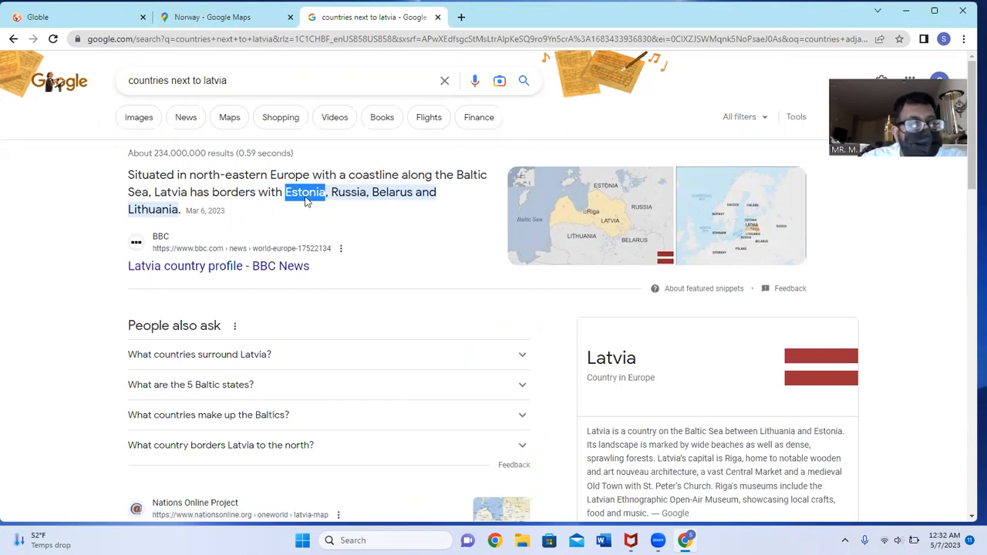
pyautogui.click(212, 17)
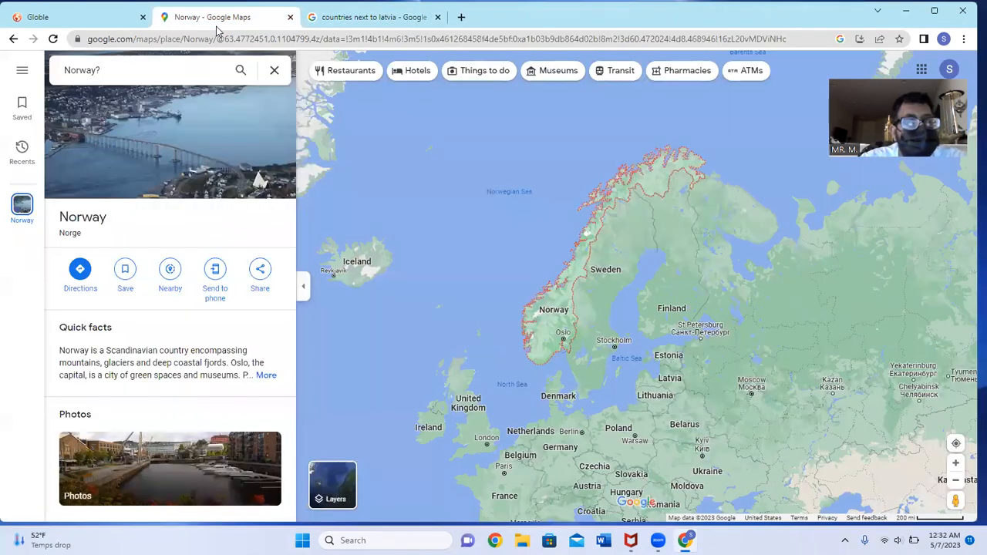
pyautogui.moveTo(37, 5)
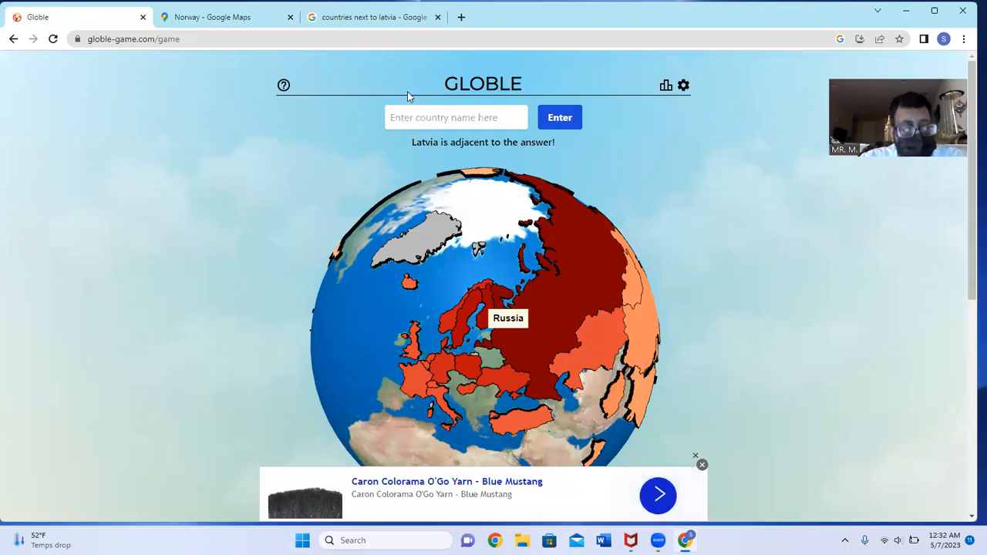
# Guess Estonia to reveal the mystery country, then view and close the statistics popup
pyautogui.click(560, 117)
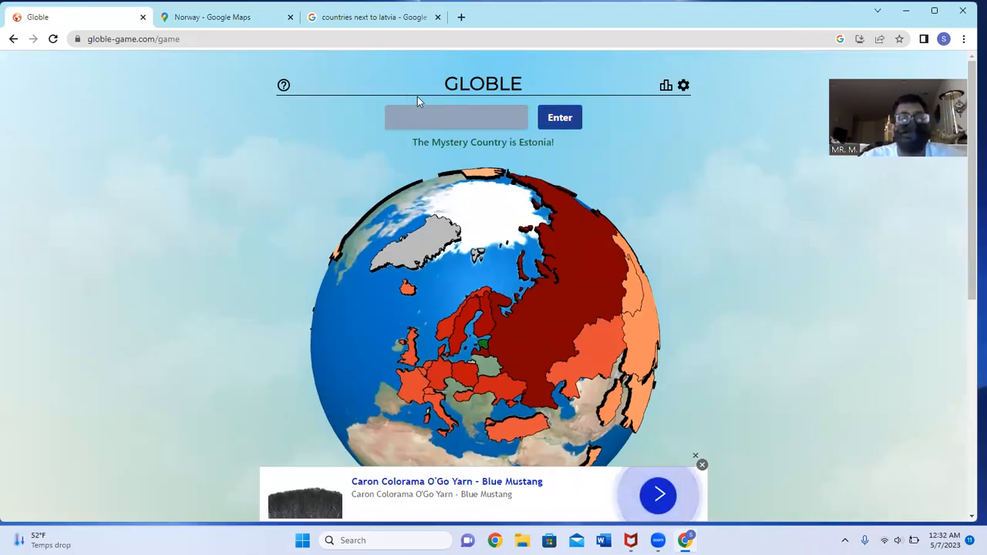
pyautogui.click(664, 85)
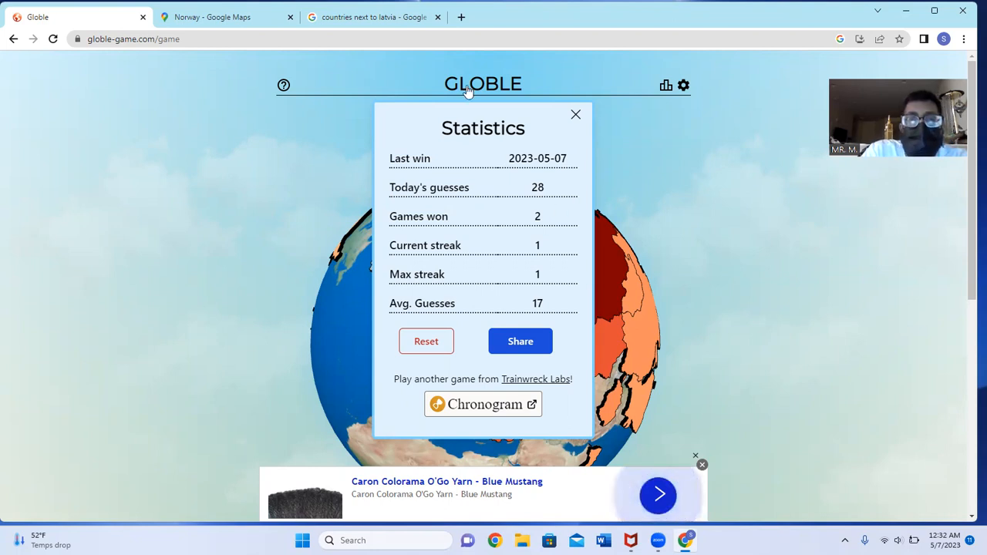
pyautogui.click(575, 114)
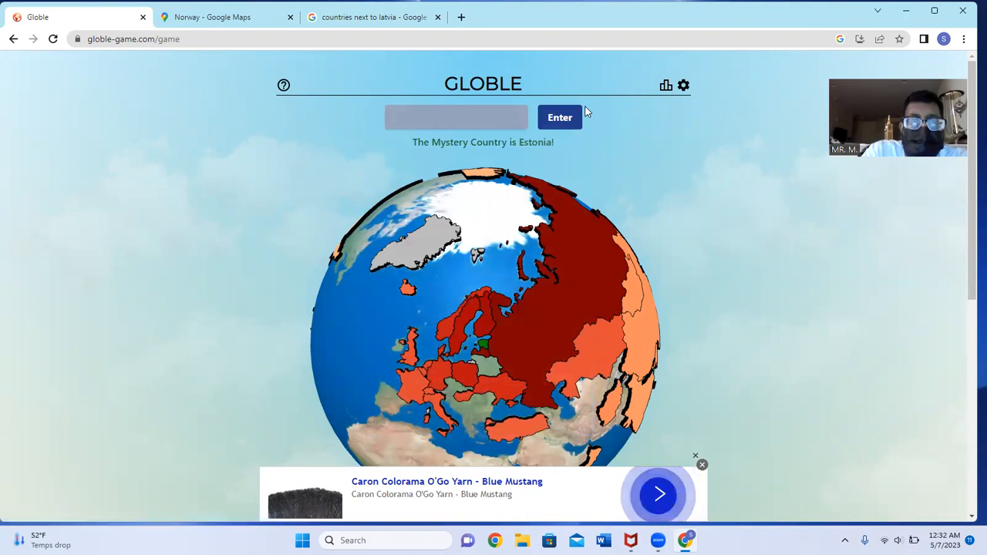
pyautogui.moveTo(609, 198)
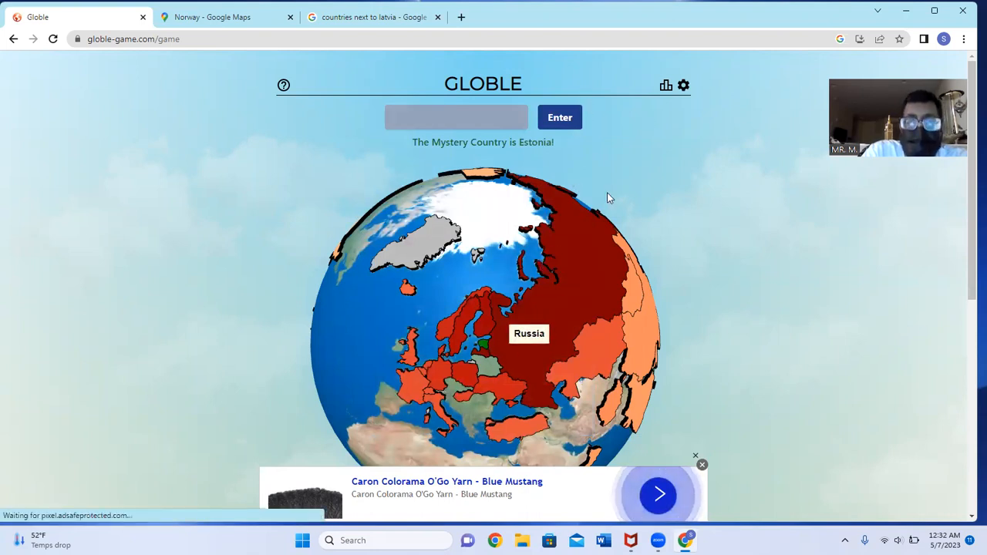